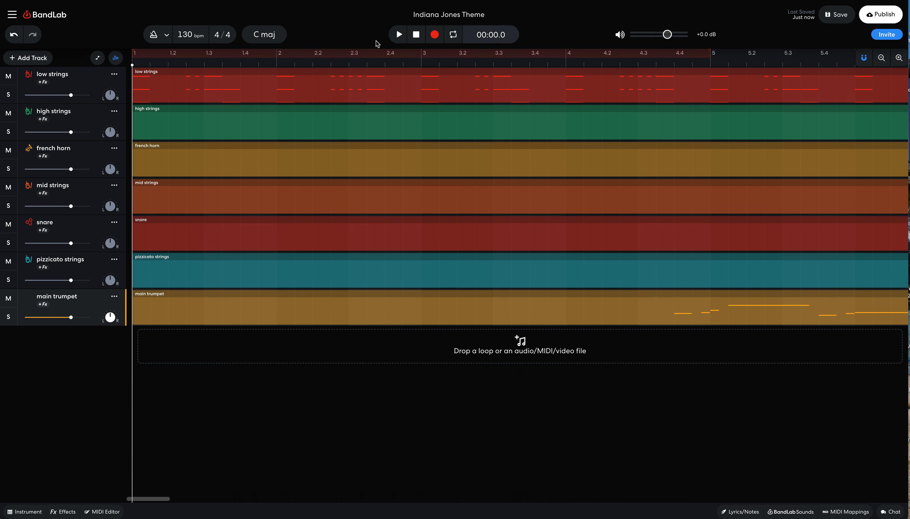
# Audition the song, then draw low strings pan points dropping to -50 after bar 2 and back to +50 near bar 3
pyautogui.click(398, 34)
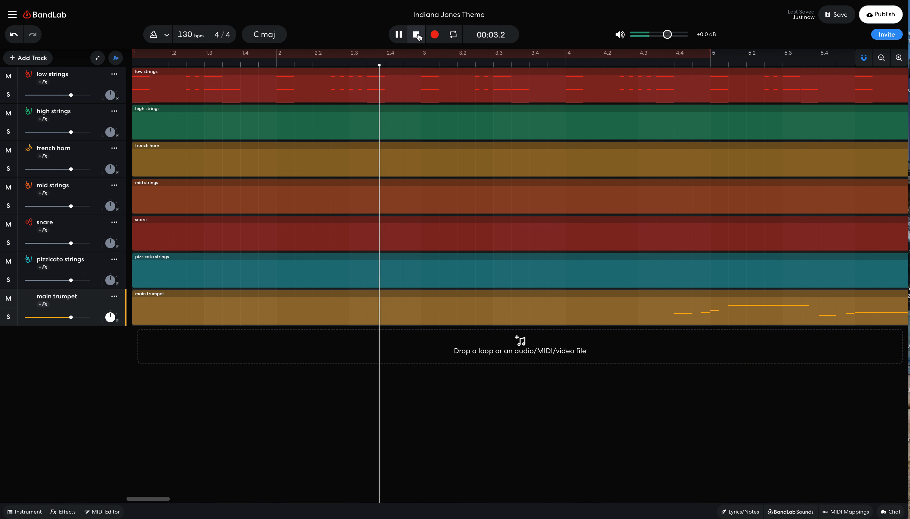
pyautogui.moveTo(417, 35)
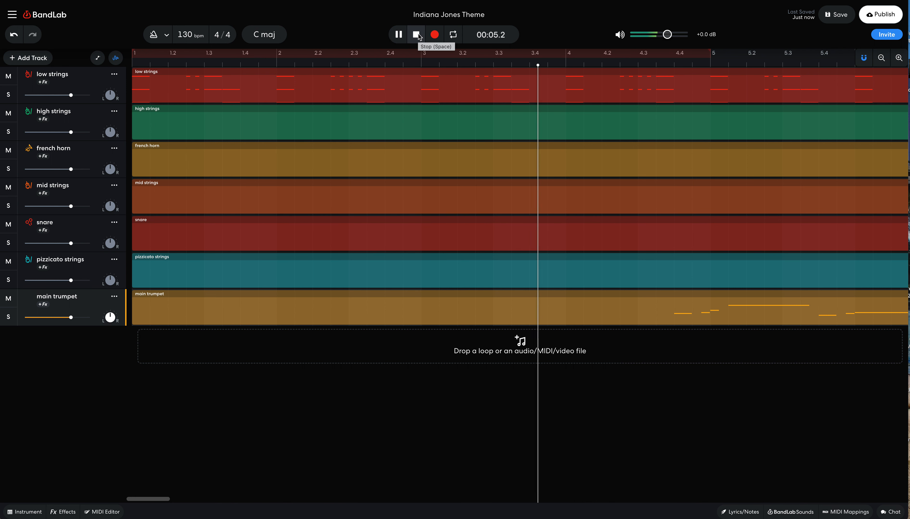
pyautogui.click(416, 34)
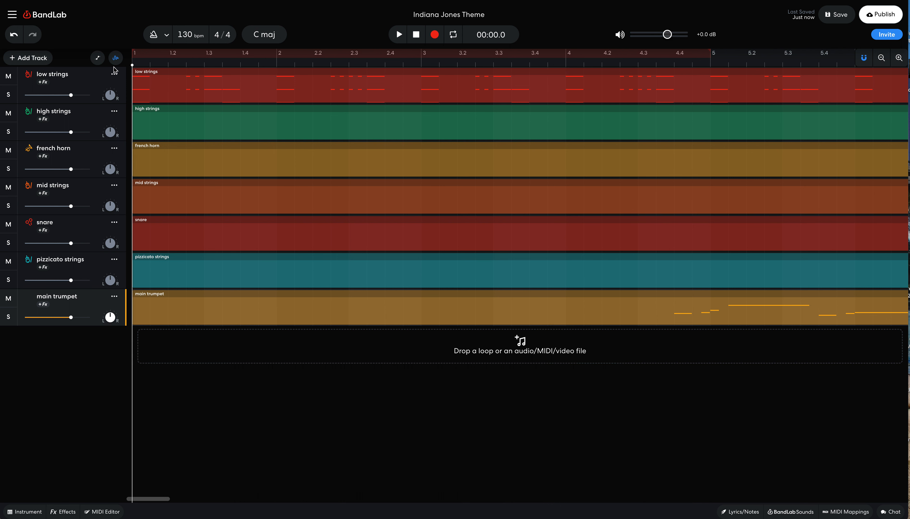
pyautogui.moveTo(115, 78)
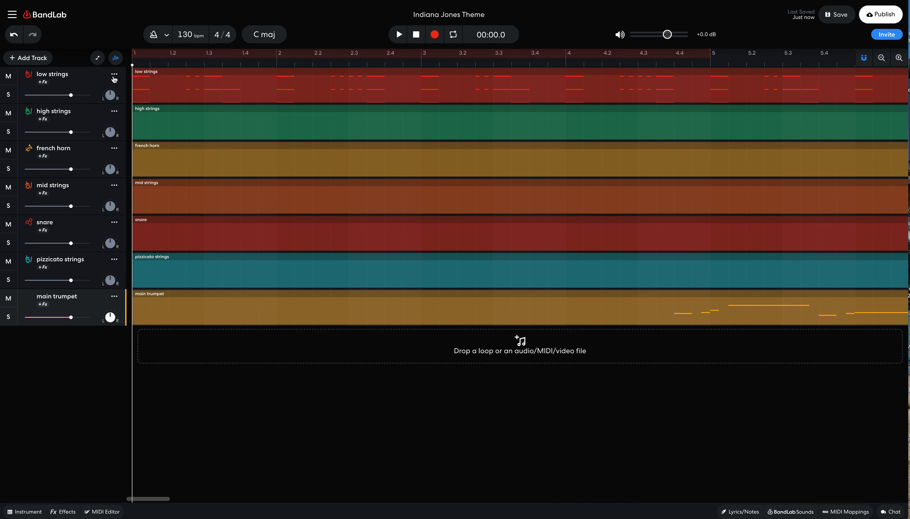
pyautogui.moveTo(112, 106)
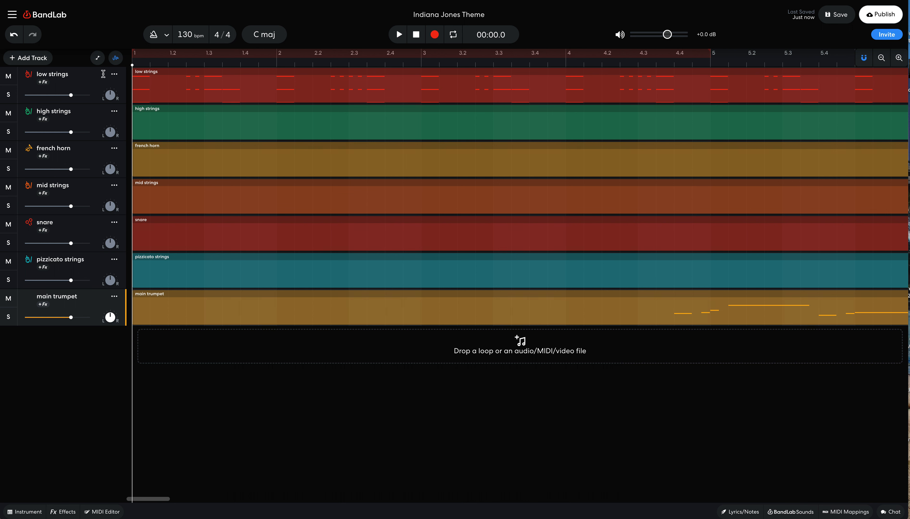
pyautogui.moveTo(116, 76)
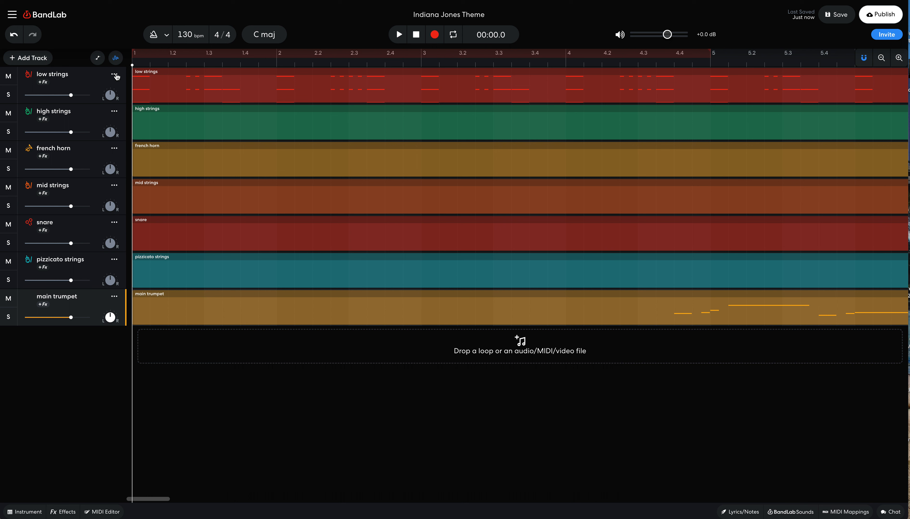
pyautogui.moveTo(116, 76)
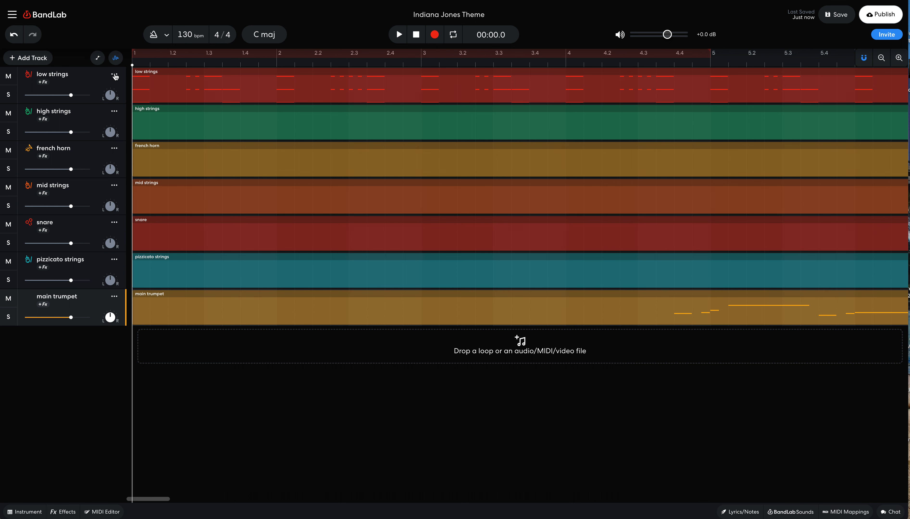
pyautogui.click(115, 58)
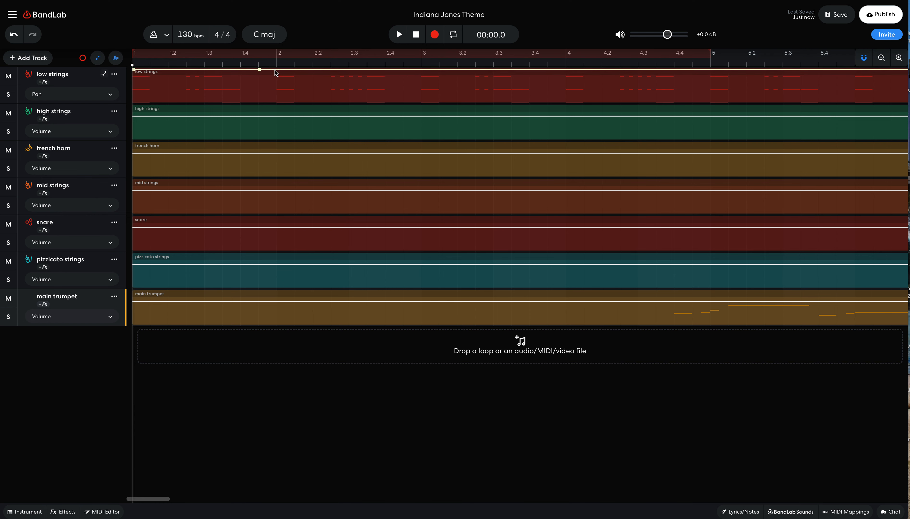
pyautogui.moveTo(259, 70); pyautogui.dragTo(269, 102)
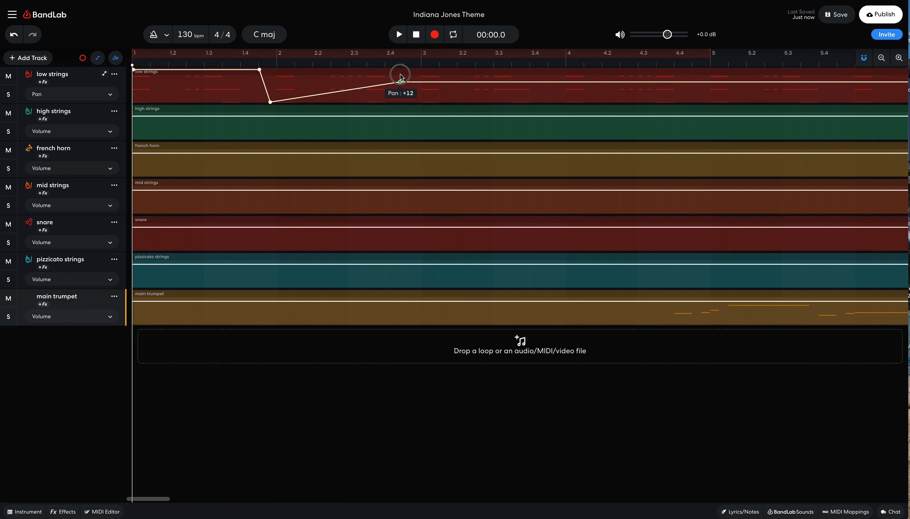
pyautogui.moveTo(400, 76); pyautogui.dragTo(397, 102)
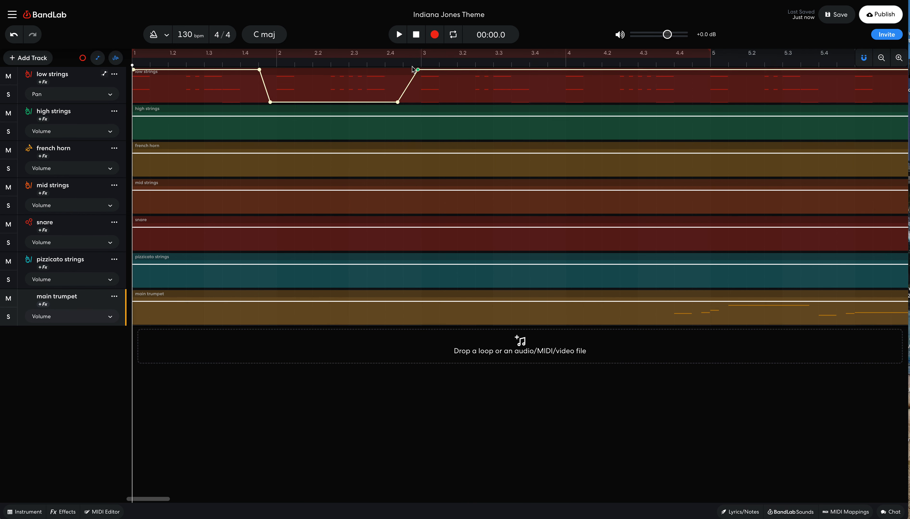
pyautogui.moveTo(414, 70); pyautogui.dragTo(412, 104)
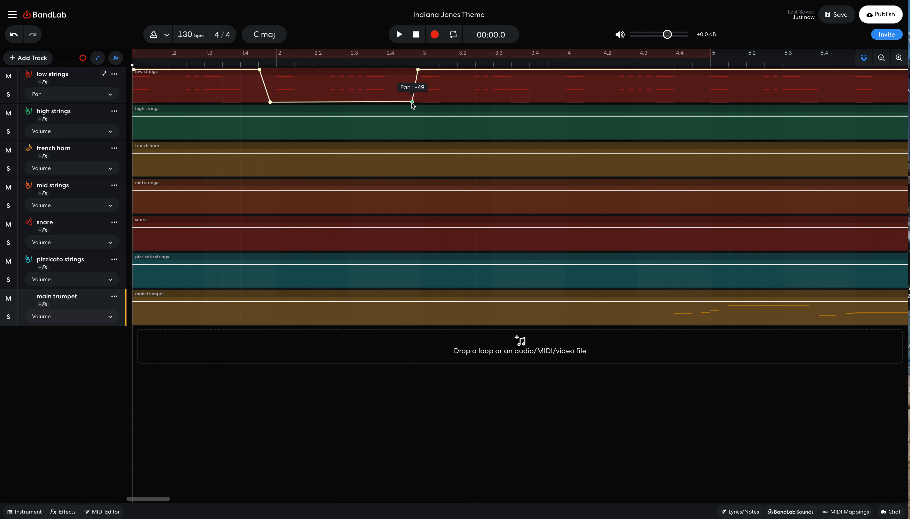
# Make the bar 2 and bar 3 pan jumps abrupt and add the +50/-50 pan points around bar 4
pyautogui.moveTo(412, 104); pyautogui.dragTo(413, 71)
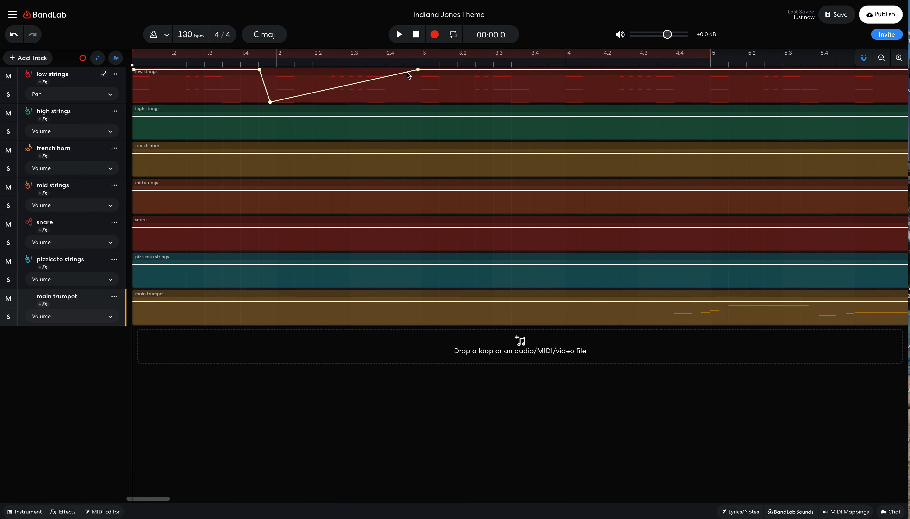
pyautogui.moveTo(415, 70); pyautogui.dragTo(414, 113)
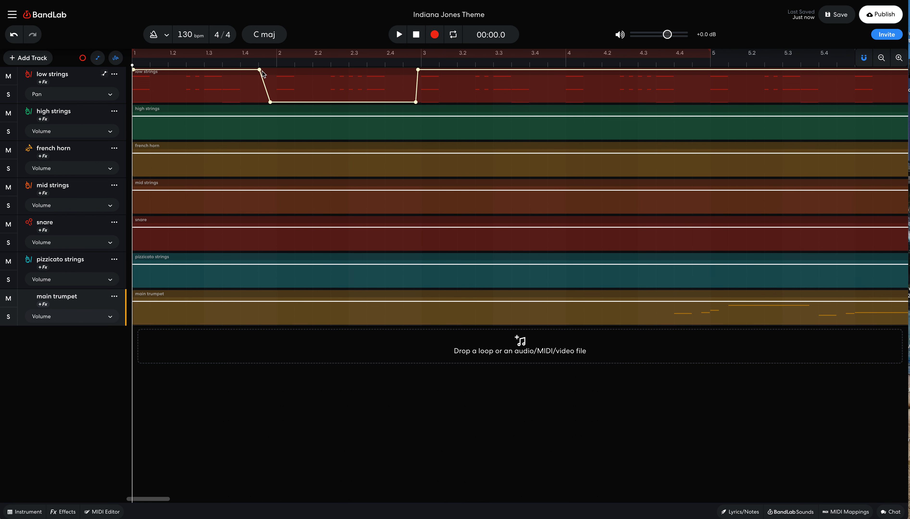
pyautogui.moveTo(260, 66); pyautogui.dragTo(269, 65)
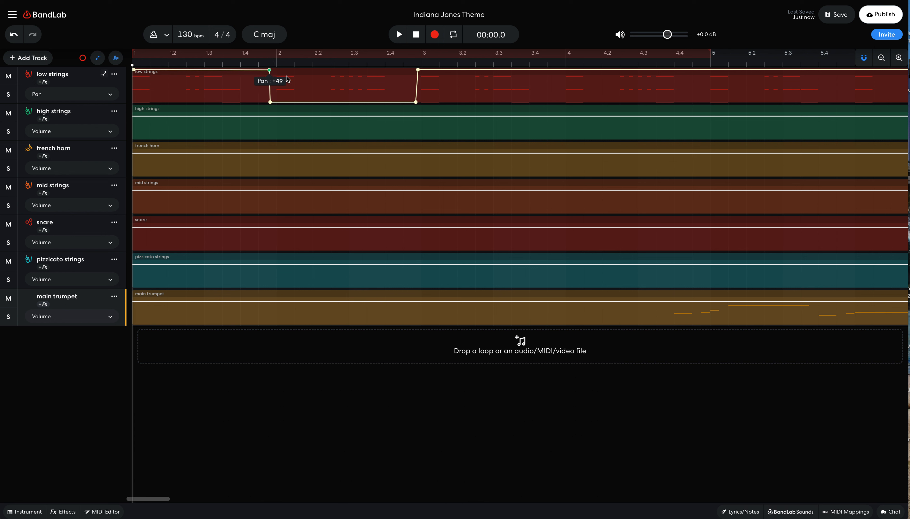
pyautogui.moveTo(554, 73)
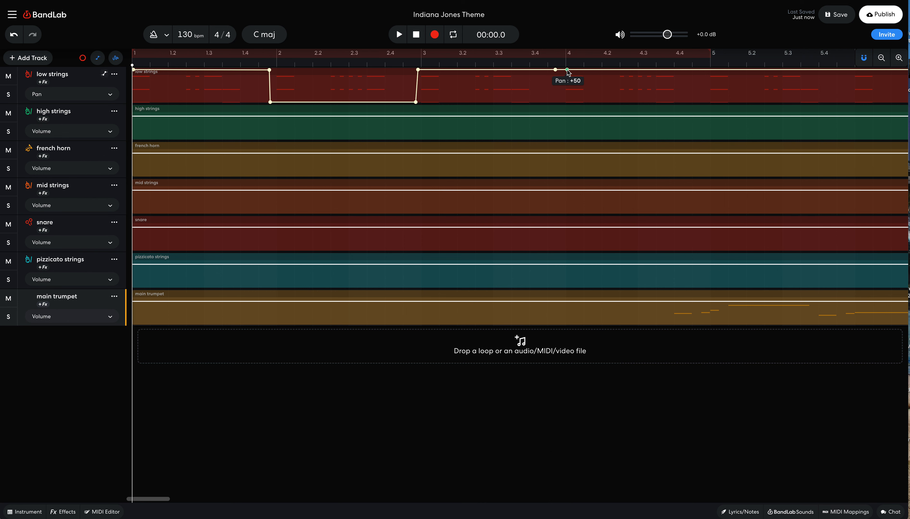
pyautogui.moveTo(554, 71); pyautogui.dragTo(555, 106)
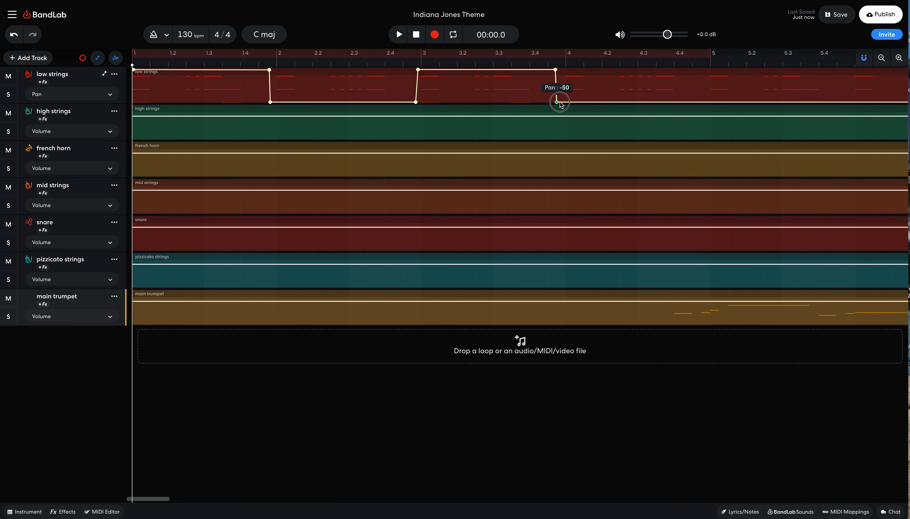
pyautogui.moveTo(560, 103); pyautogui.dragTo(556, 68)
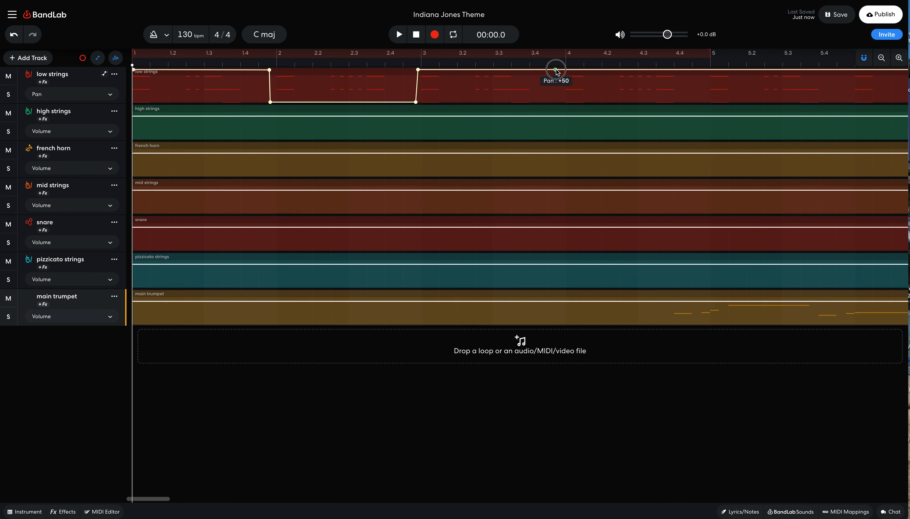
pyautogui.moveTo(555, 68); pyautogui.dragTo(559, 98)
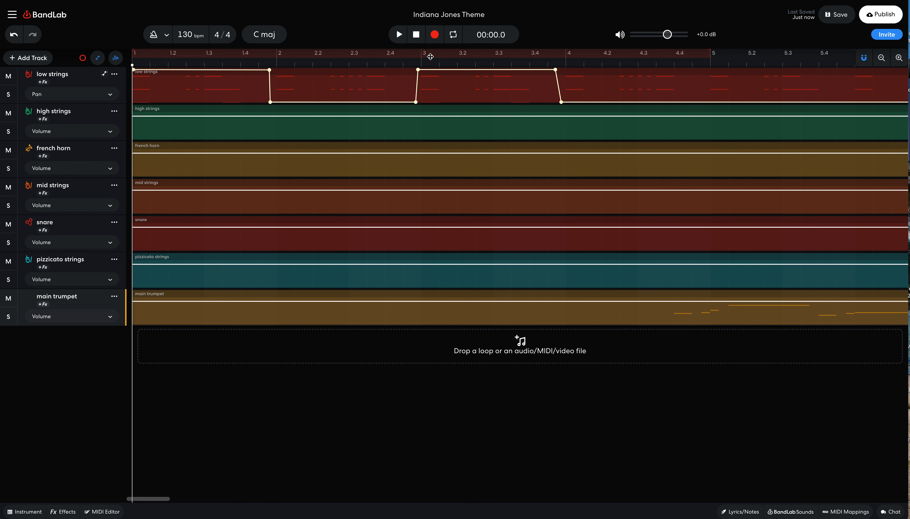
pyautogui.moveTo(398, 34)
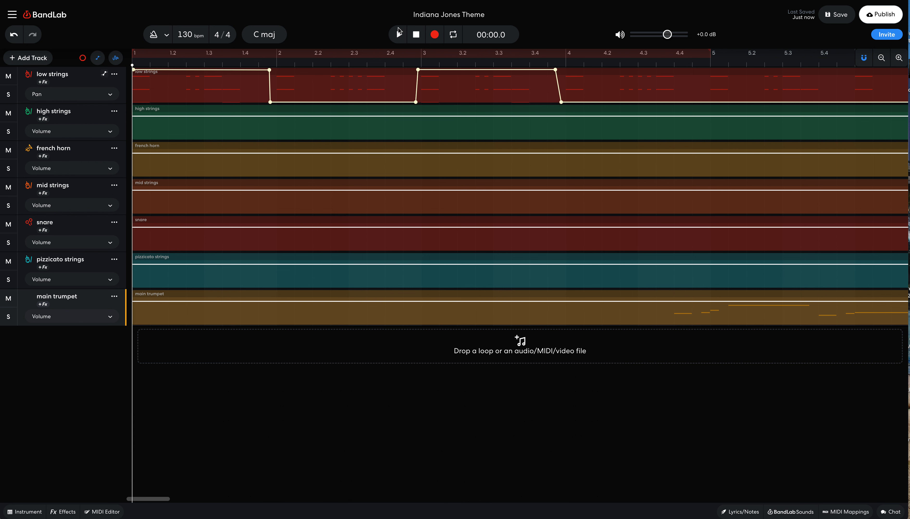
pyautogui.click(398, 34)
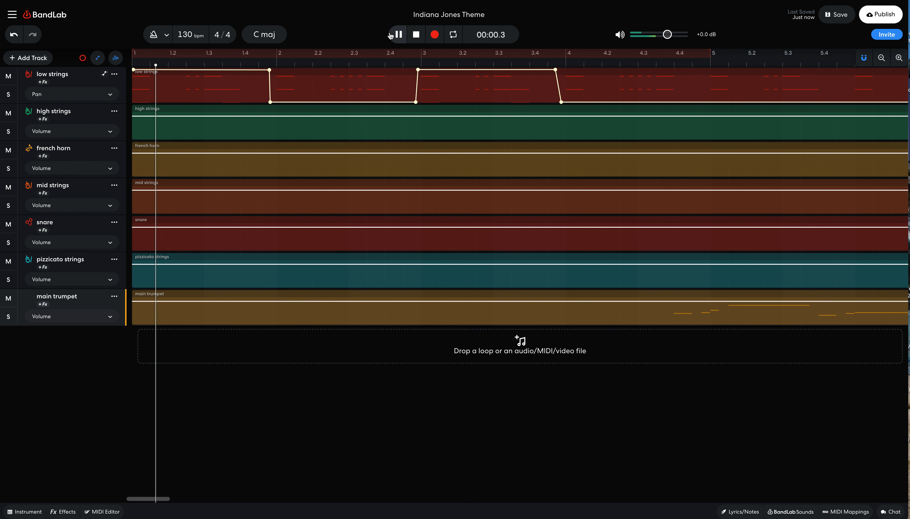
pyautogui.click(398, 34)
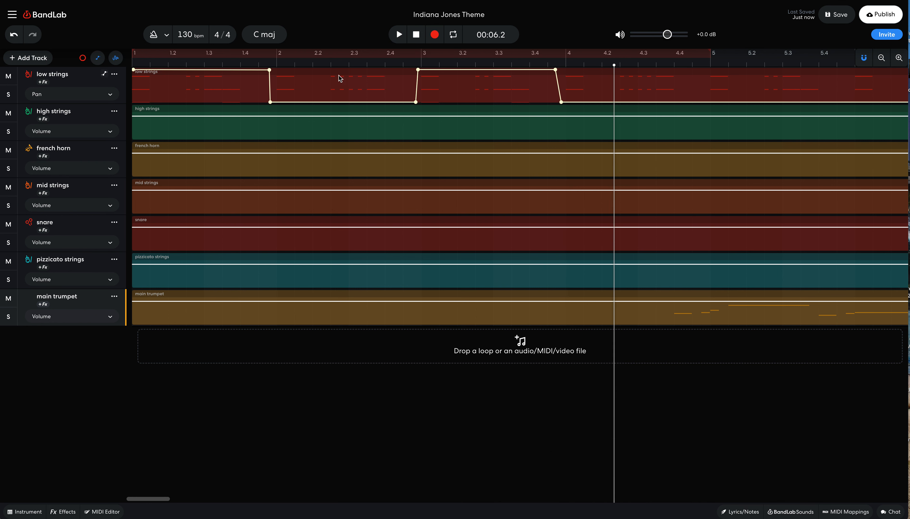
pyautogui.moveTo(224, 84)
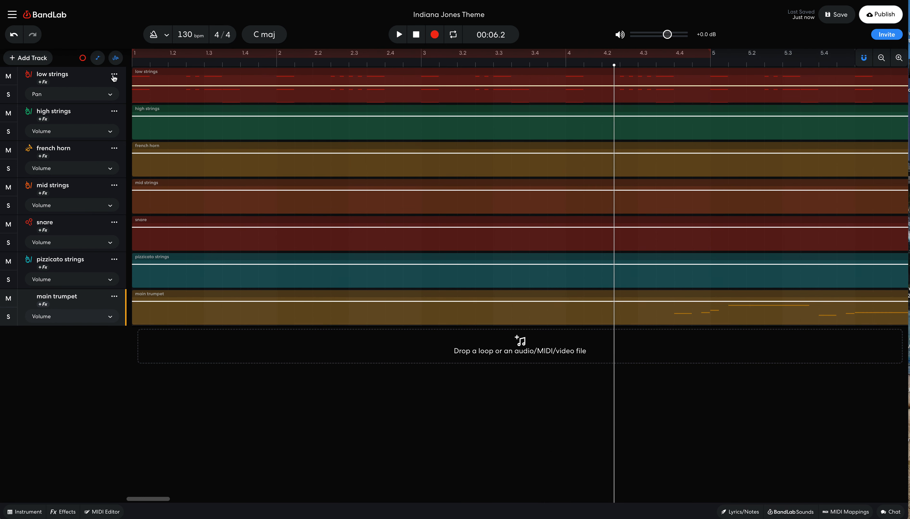
# Duplicate the low strings track from its options menu, creating 'low strings Copy' beneath it
pyautogui.click(115, 75)
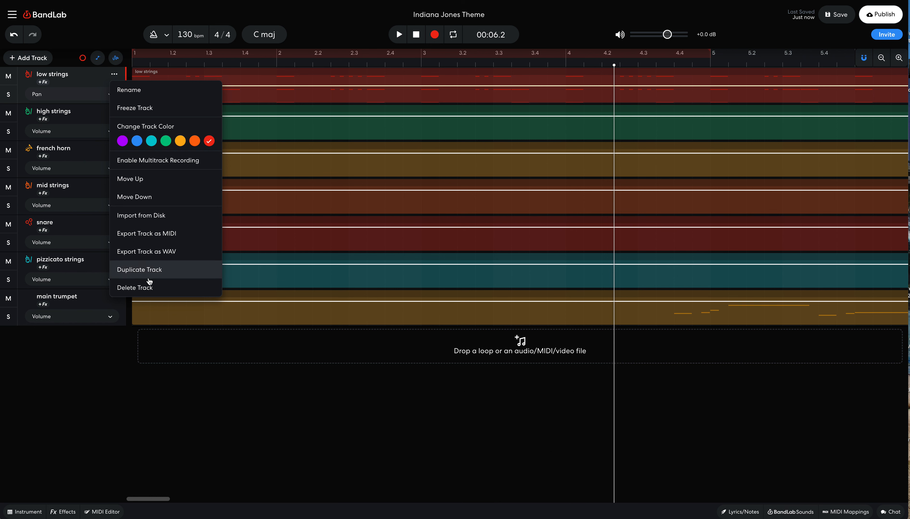
pyautogui.click(138, 269)
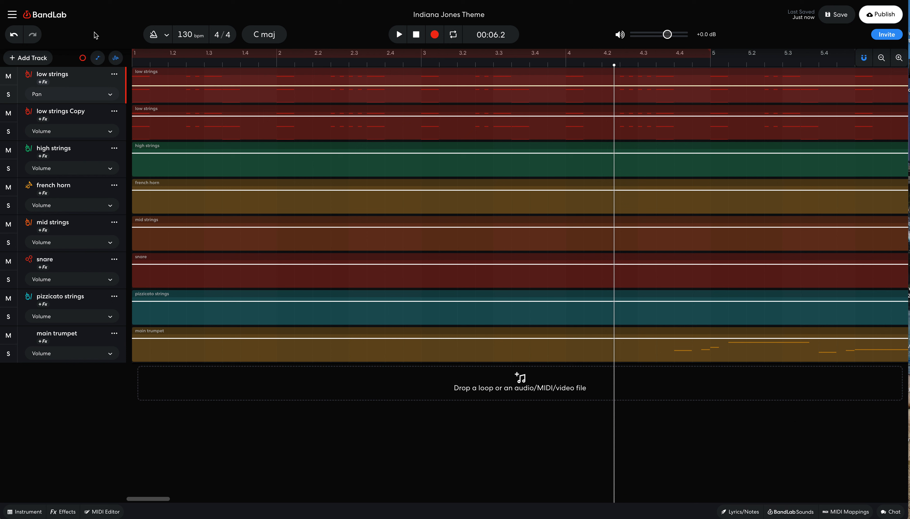
pyautogui.moveTo(111, 28)
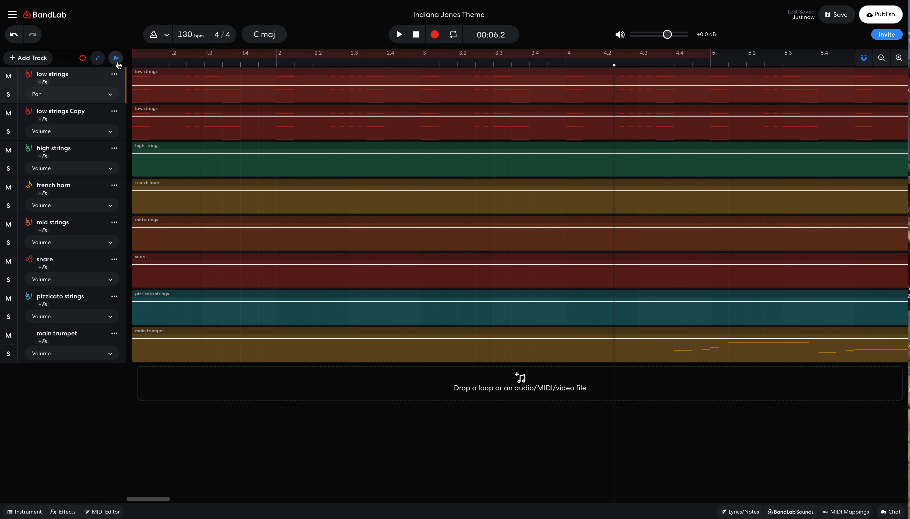
pyautogui.moveTo(182, 141)
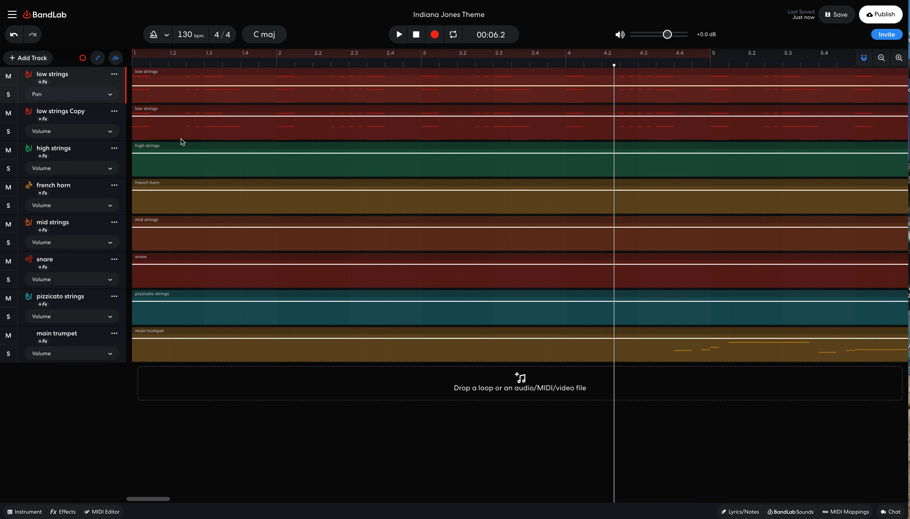
pyautogui.moveTo(92, 58)
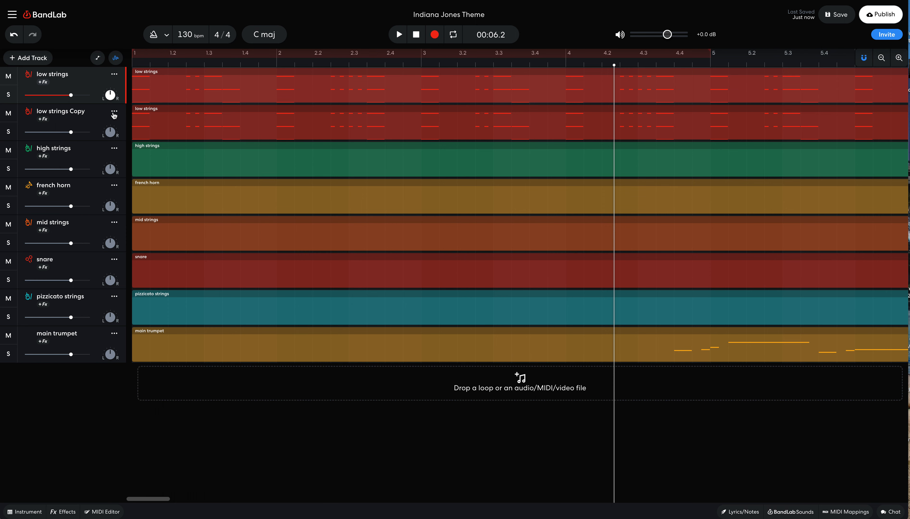
# Duplicate the copy again and rename the two copies 'Low - Left' and 'Low - Right'
pyautogui.click(115, 113)
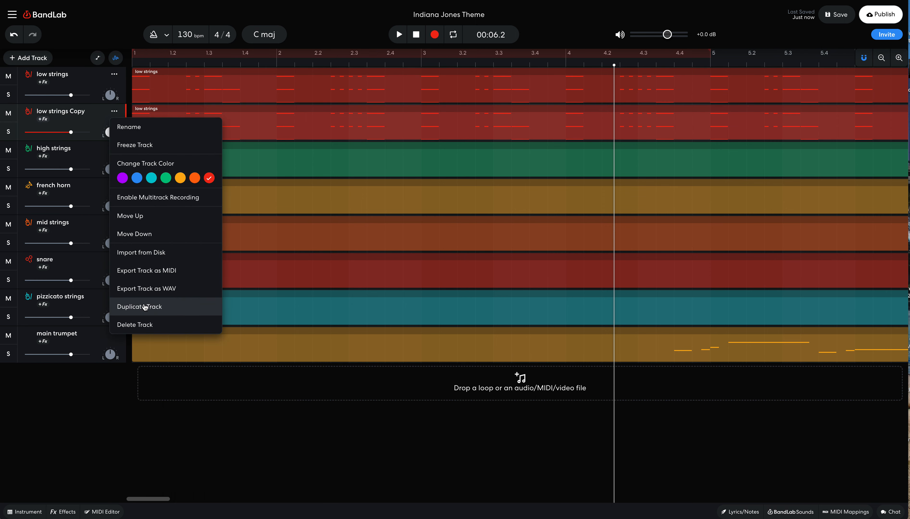
pyautogui.click(139, 306)
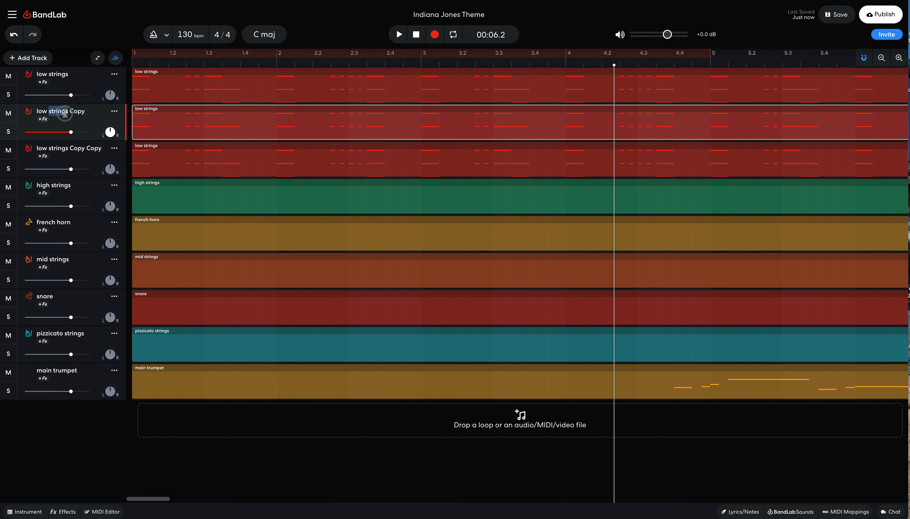
pyautogui.write('Low - Left')
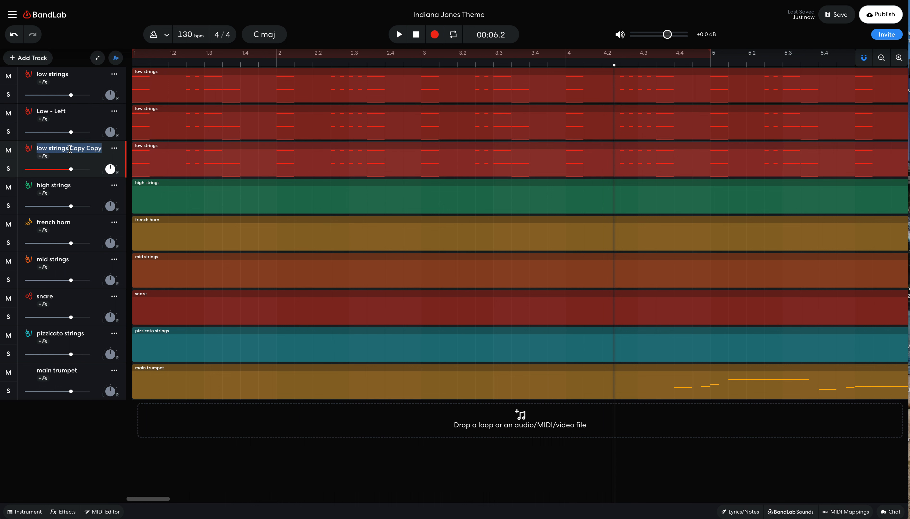
pyautogui.write('Low Right')
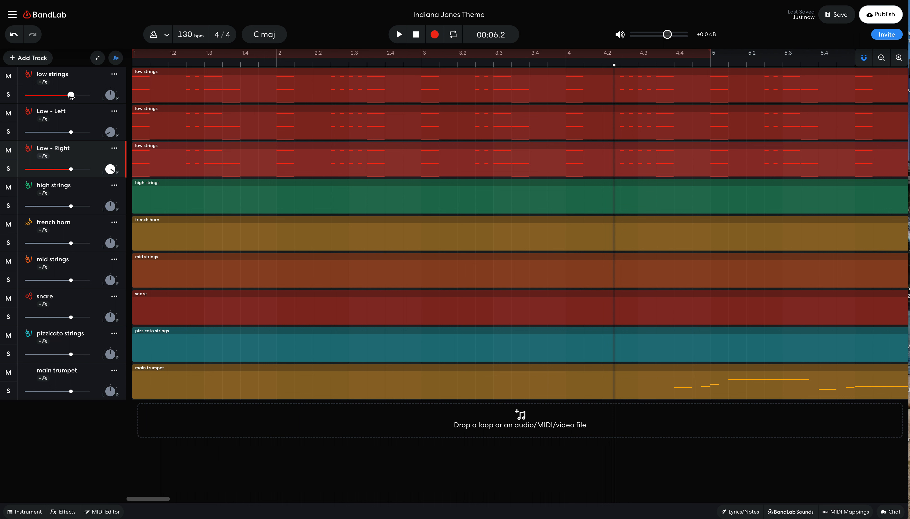
# Lower the original low strings volume to about -27 dB and rename the track 'Low Center'
pyautogui.moveTo(71, 95); pyautogui.dragTo(33, 97)
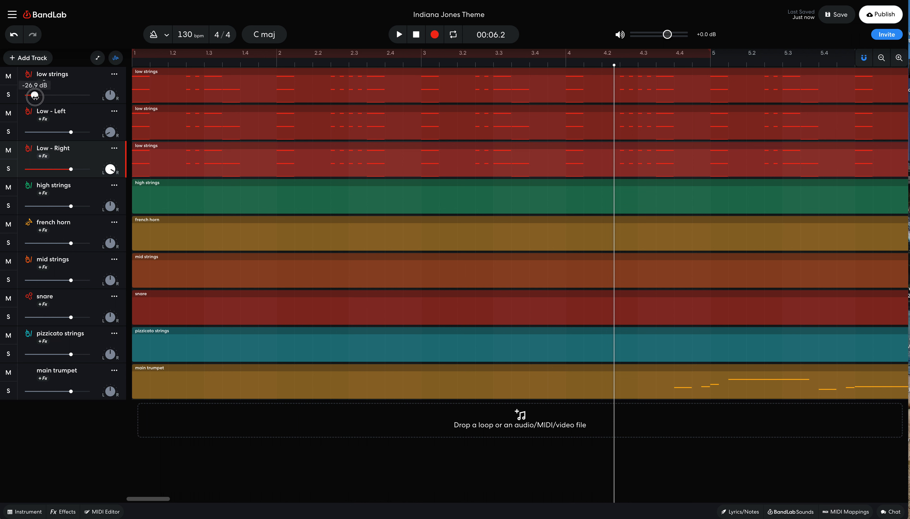
pyautogui.moveTo(34, 98); pyautogui.dragTo(35, 94)
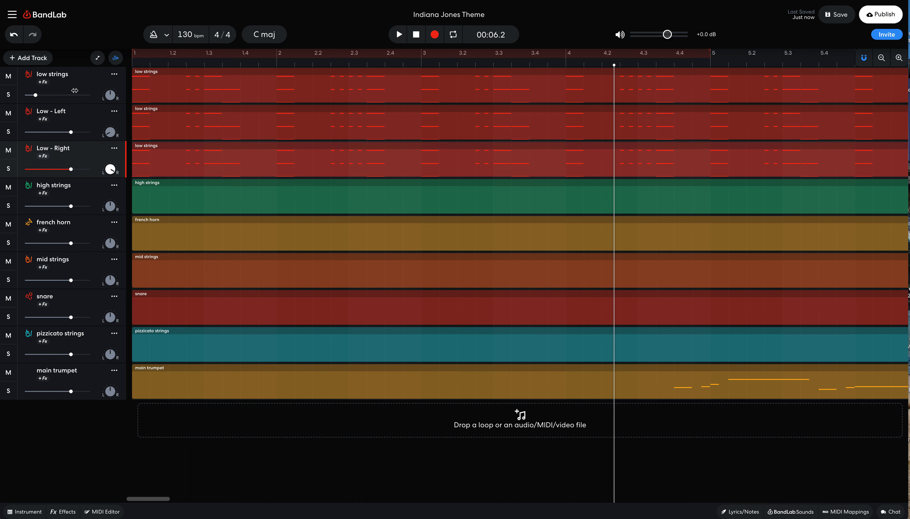
pyautogui.doubleClick(51, 73)
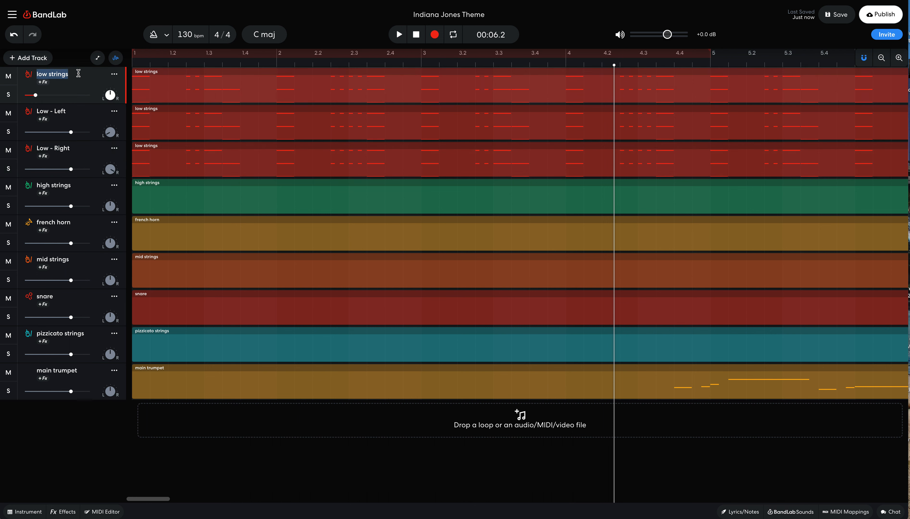
pyautogui.write('Low Center')
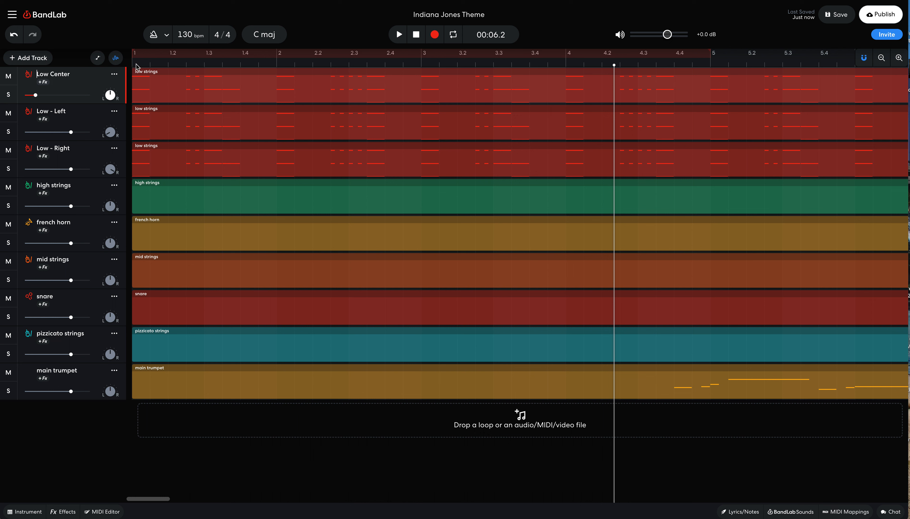
pyautogui.moveTo(107, 121)
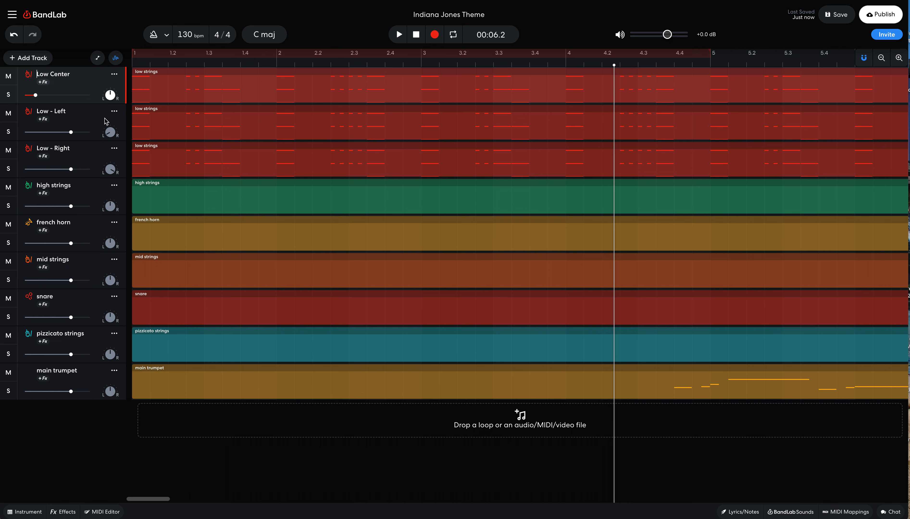
# Split the Low - Left and Low - Right regions at the bars so they alternate, then audition the result
pyautogui.click(277, 59)
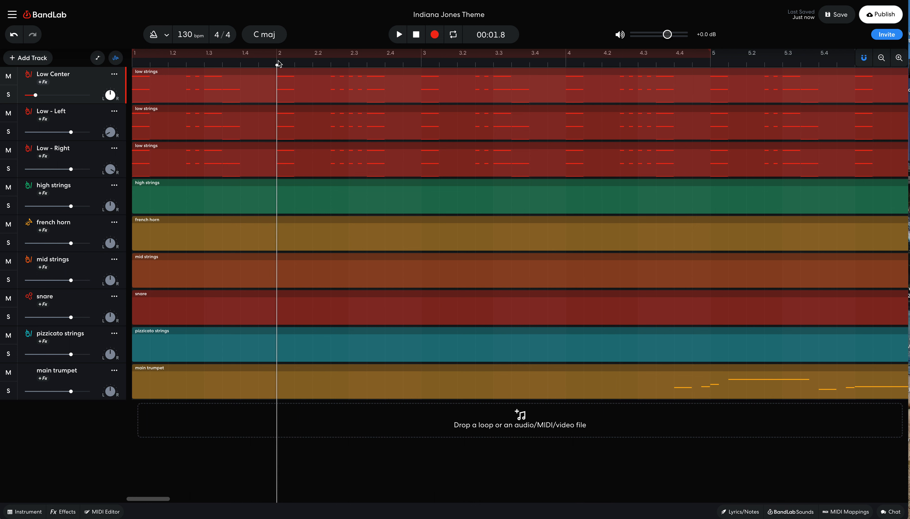
pyautogui.click(204, 122)
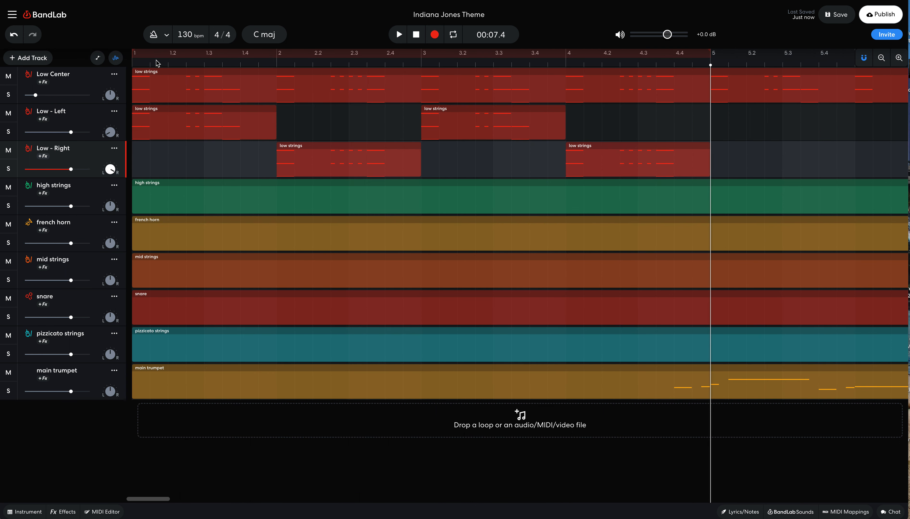
pyautogui.click(398, 35)
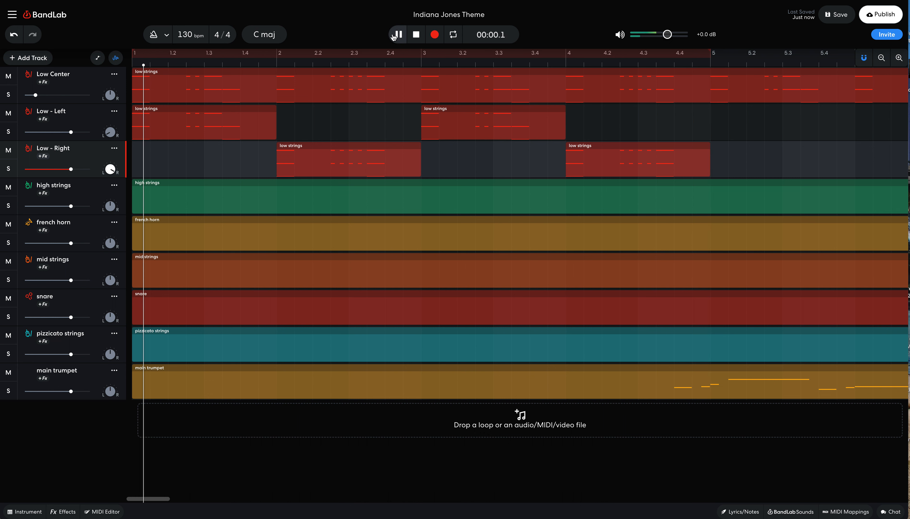
pyautogui.click(396, 35)
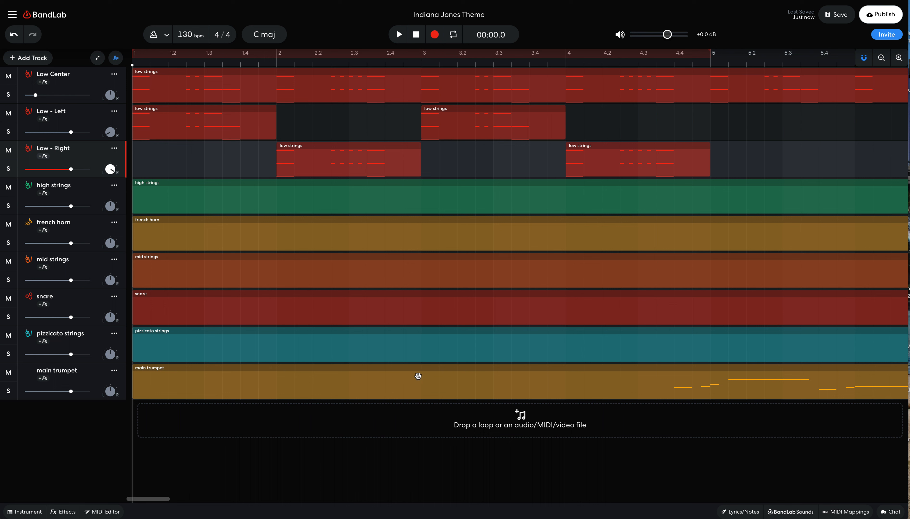
pyautogui.moveTo(413, 227)
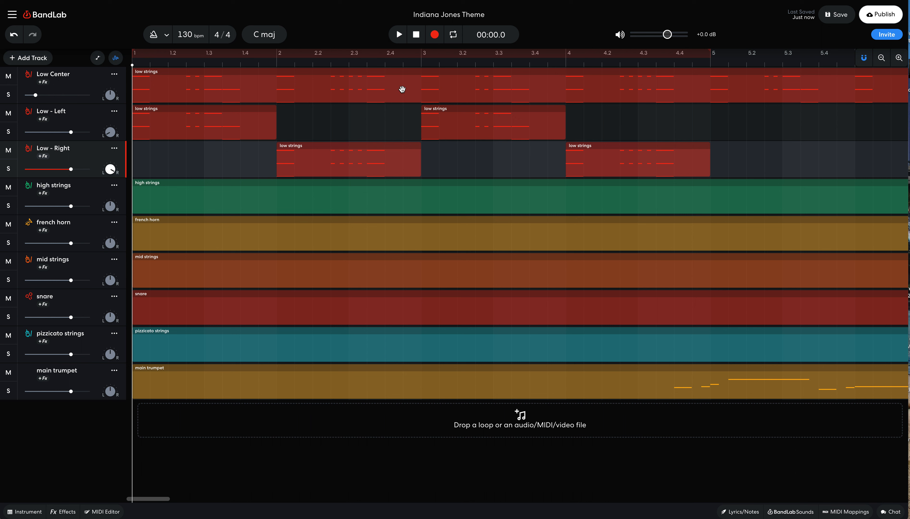
pyautogui.moveTo(715, 67)
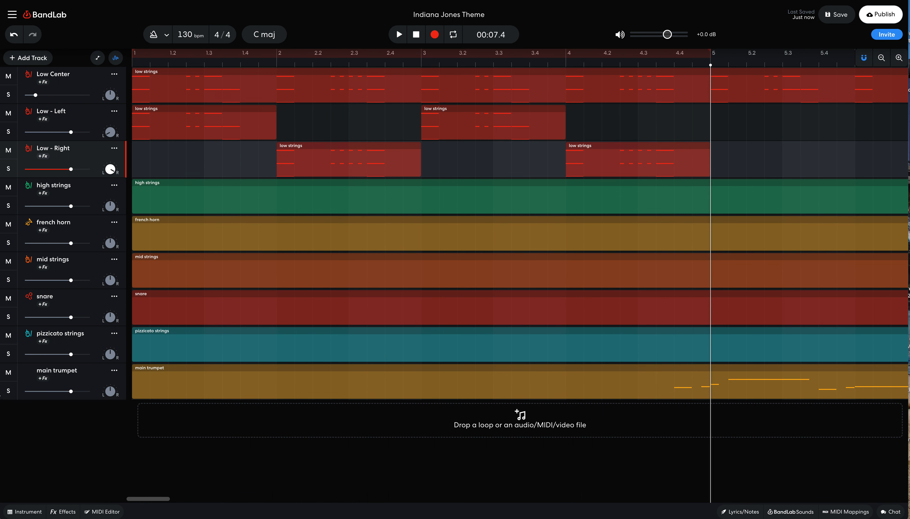
pyautogui.click(8, 371)
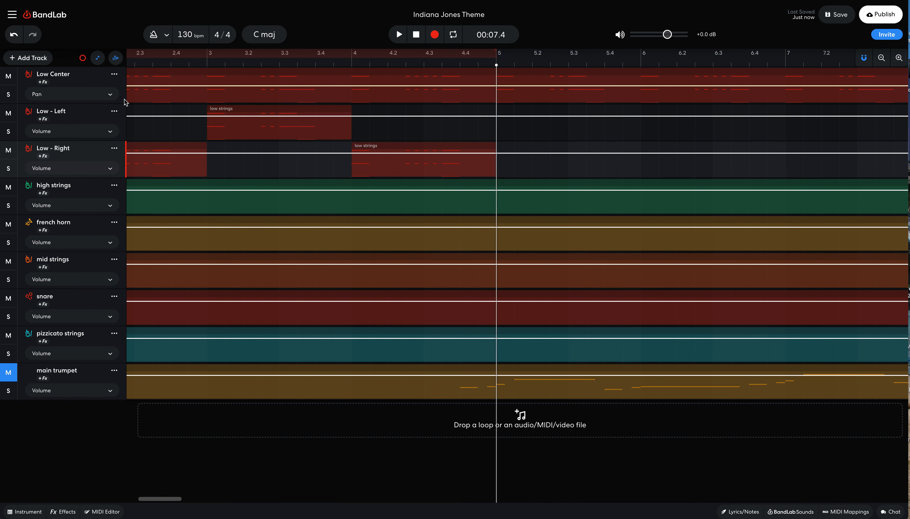
# Set Low Center's lane to Volume and add a rise to near 0 dB just before bar 5
pyautogui.click(73, 94)
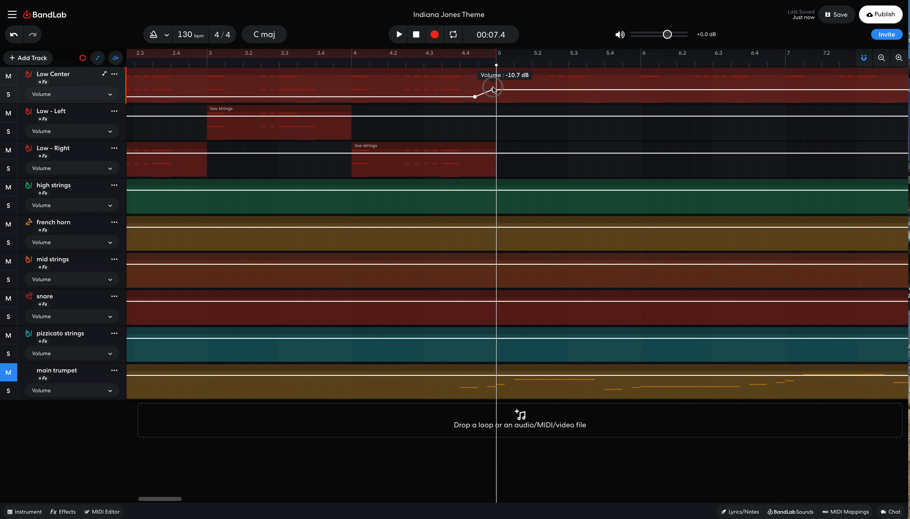
pyautogui.moveTo(492, 90); pyautogui.dragTo(492, 80)
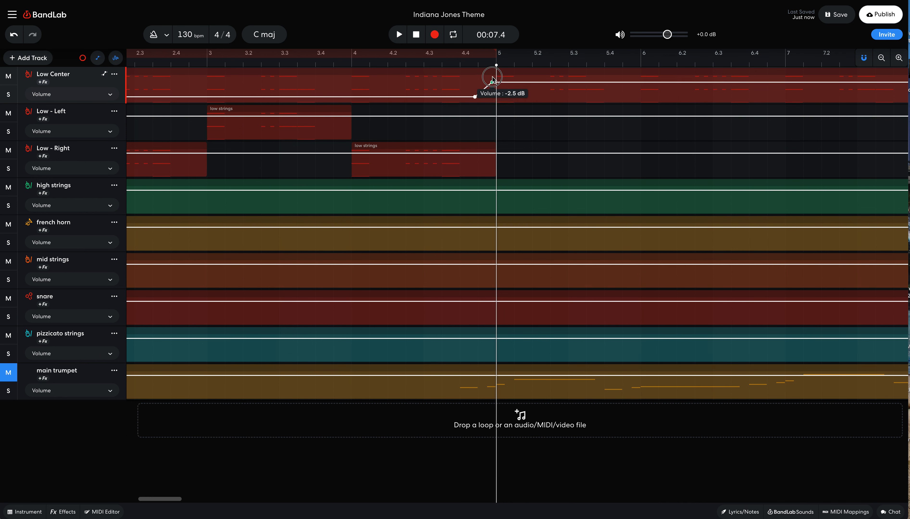
pyautogui.moveTo(493, 85); pyautogui.dragTo(492, 74)
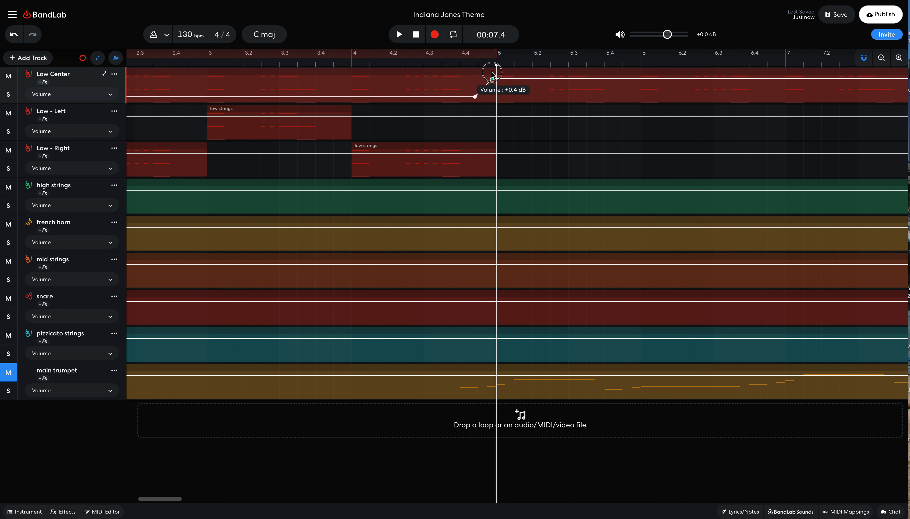
pyautogui.moveTo(492, 74); pyautogui.dragTo(492, 80)
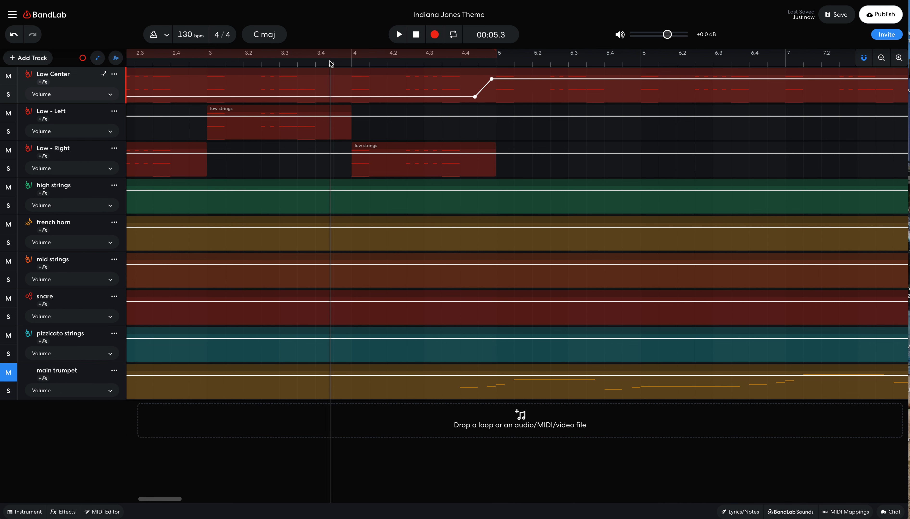
pyautogui.click(398, 34)
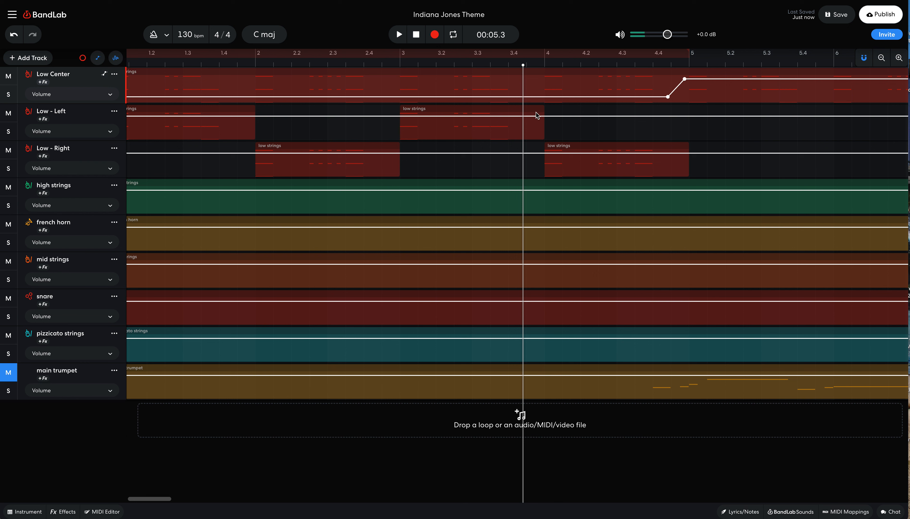
# Drag the low volume point down and onto bar 5 so the jump is abrupt, then audition it
pyautogui.moveTo(684, 79); pyautogui.dragTo(667, 97)
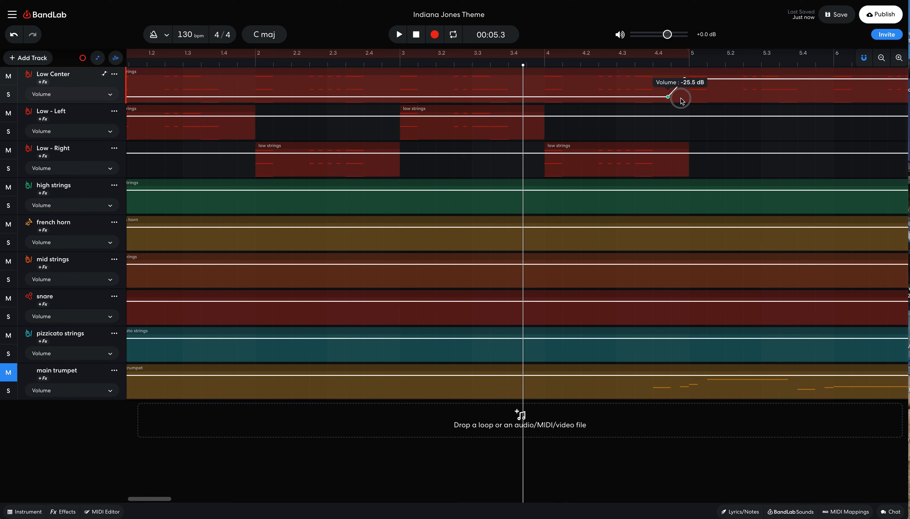
pyautogui.moveTo(681, 96); pyautogui.dragTo(681, 81)
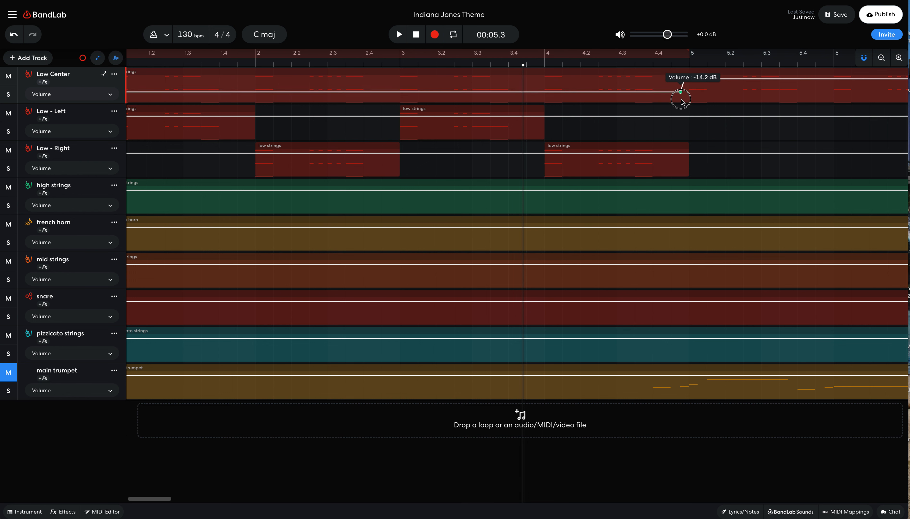
pyautogui.moveTo(680, 93); pyautogui.dragTo(684, 106)
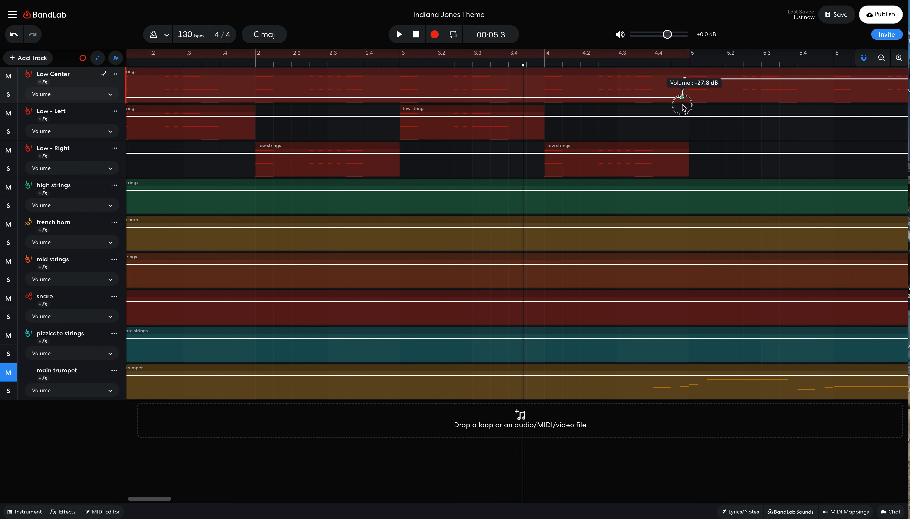
pyautogui.moveTo(683, 98); pyautogui.dragTo(684, 108)
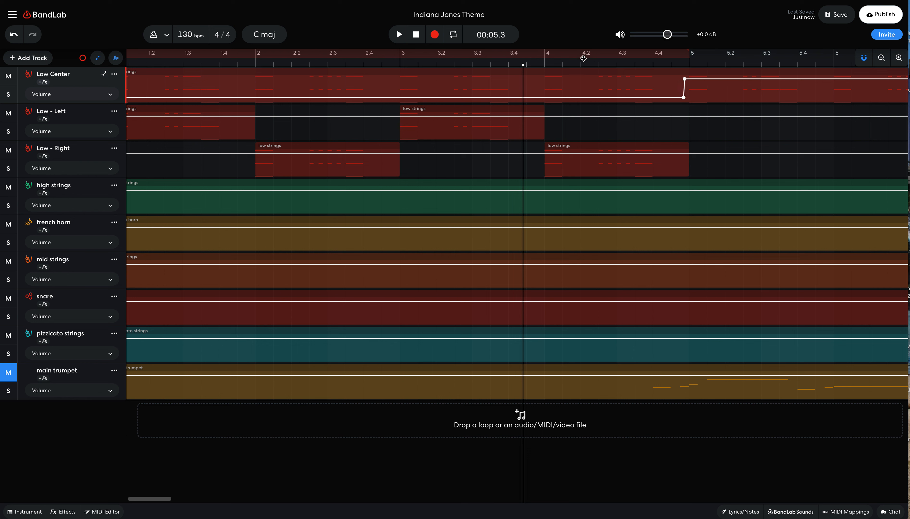
pyautogui.click(398, 34)
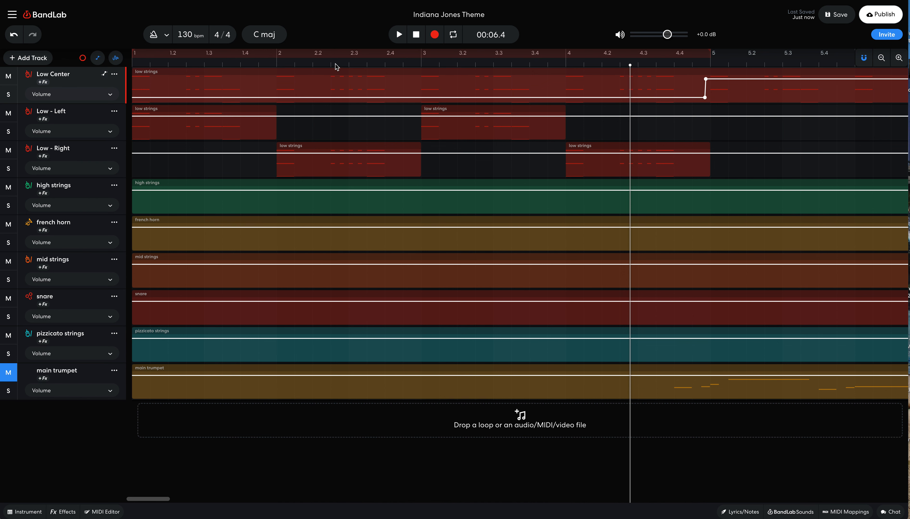
pyautogui.click(98, 57)
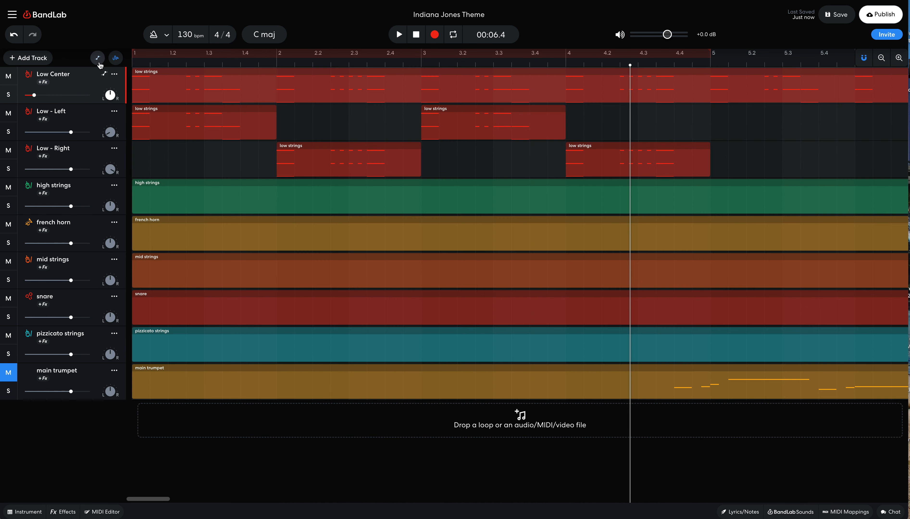
pyautogui.moveTo(66, 474)
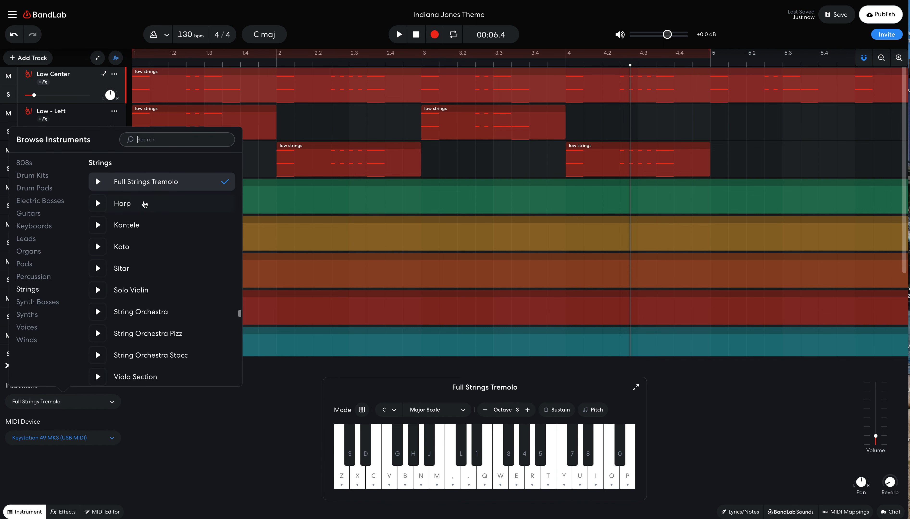
# Try electric bass instruments on Low - Right, settle on Pumped Up Bass, and listen back
pyautogui.click(39, 201)
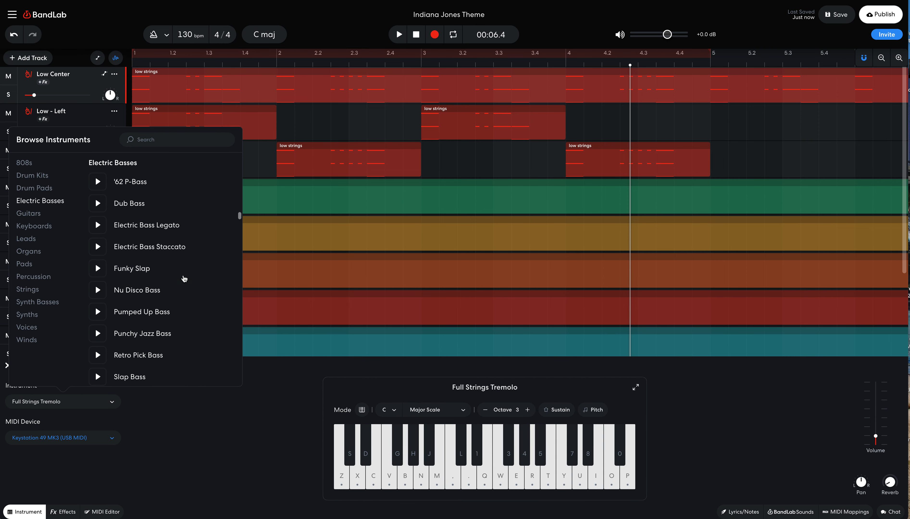
pyautogui.click(141, 247)
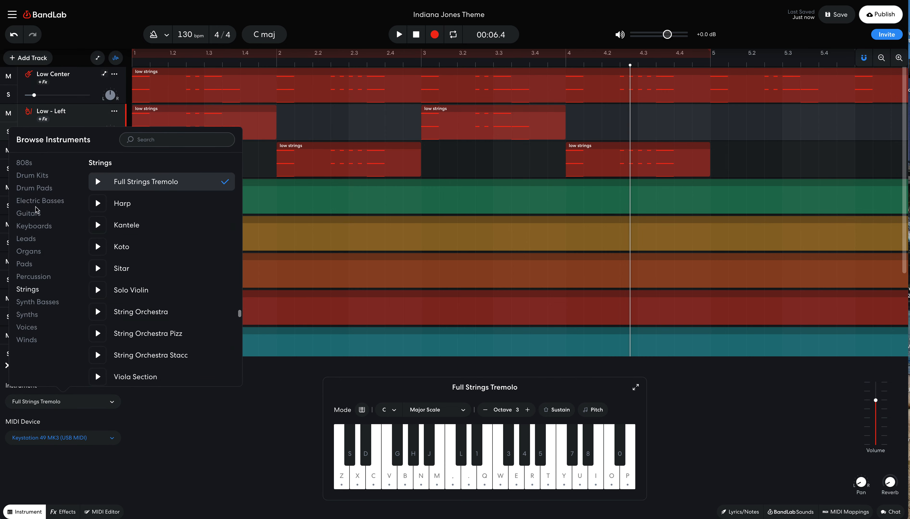
pyautogui.click(40, 201)
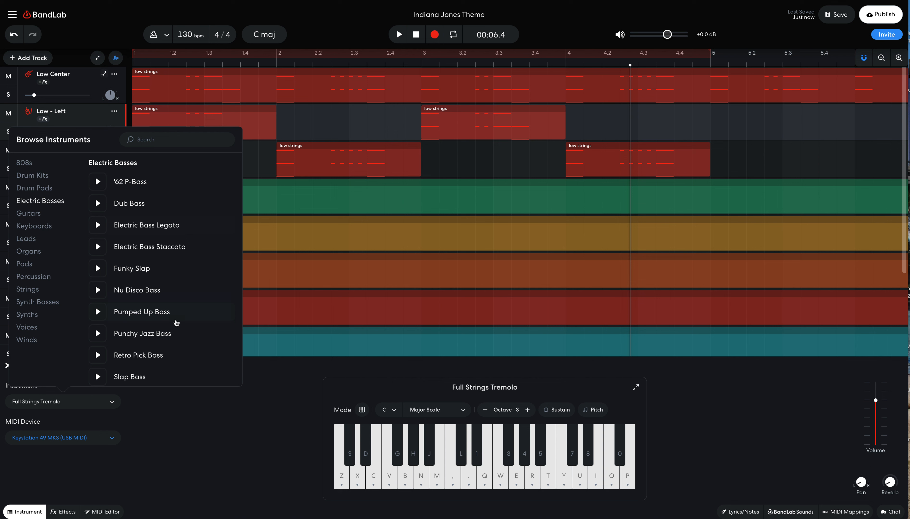
pyautogui.click(141, 311)
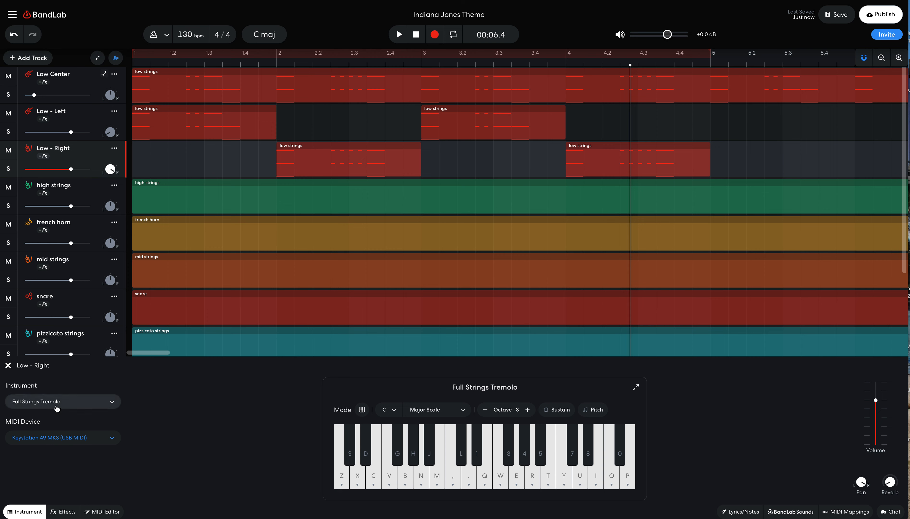
pyautogui.click(62, 401)
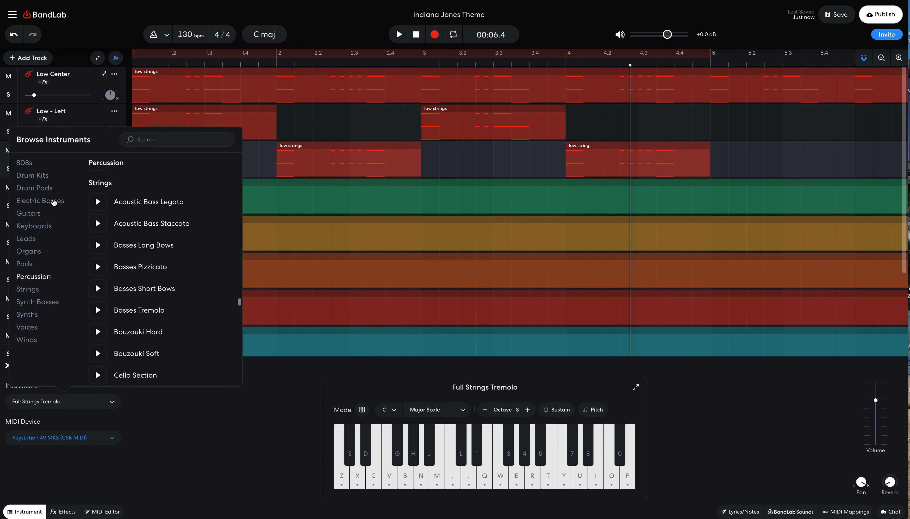
pyautogui.click(40, 201)
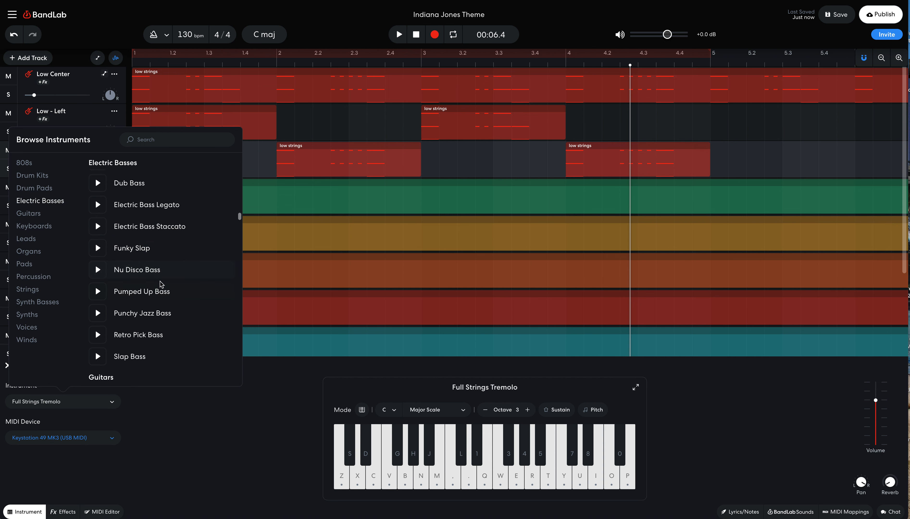
pyautogui.click(141, 292)
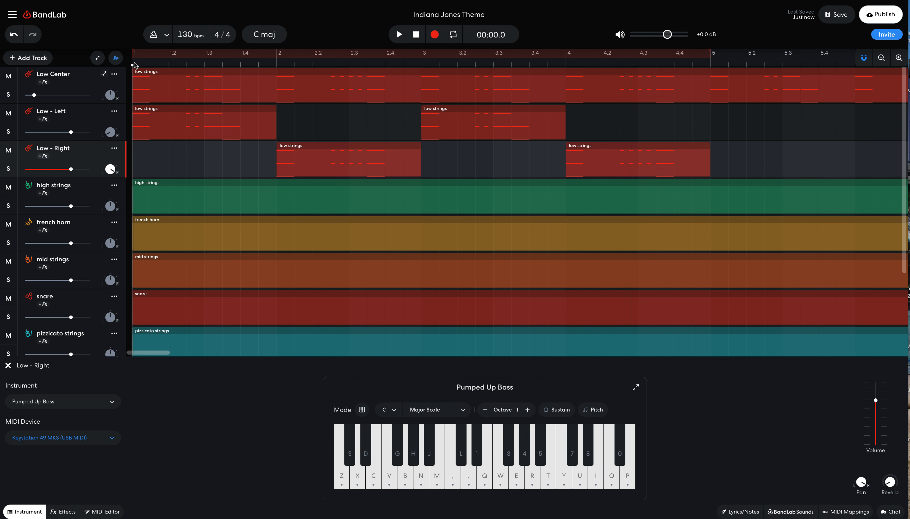
pyautogui.click(398, 34)
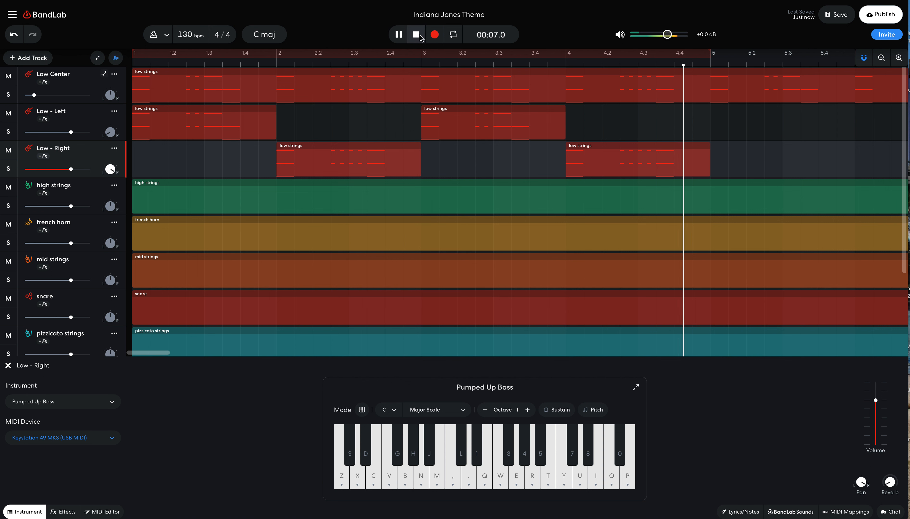
pyautogui.click(416, 35)
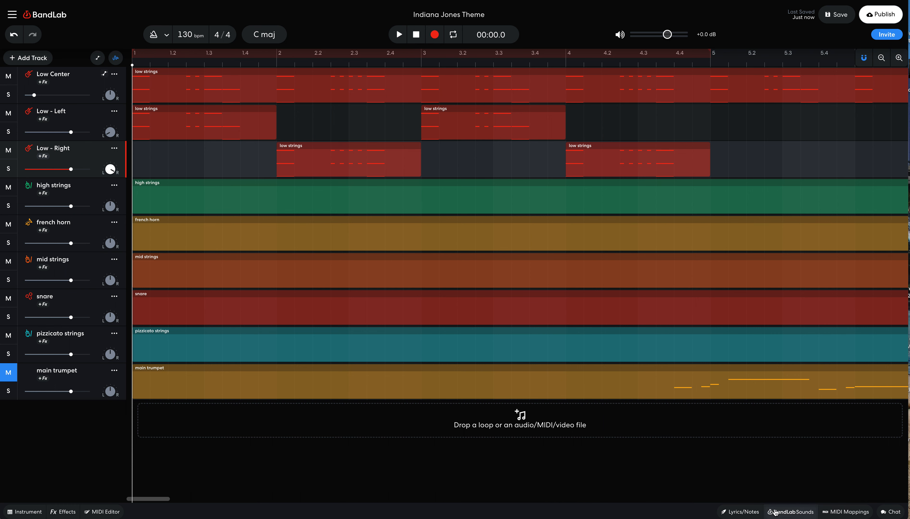
# Drag the NYDrill_140_Drums_16_4bars loop from BandLab Sounds in as a new track at bar 1 and audition it
pyautogui.click(791, 511)
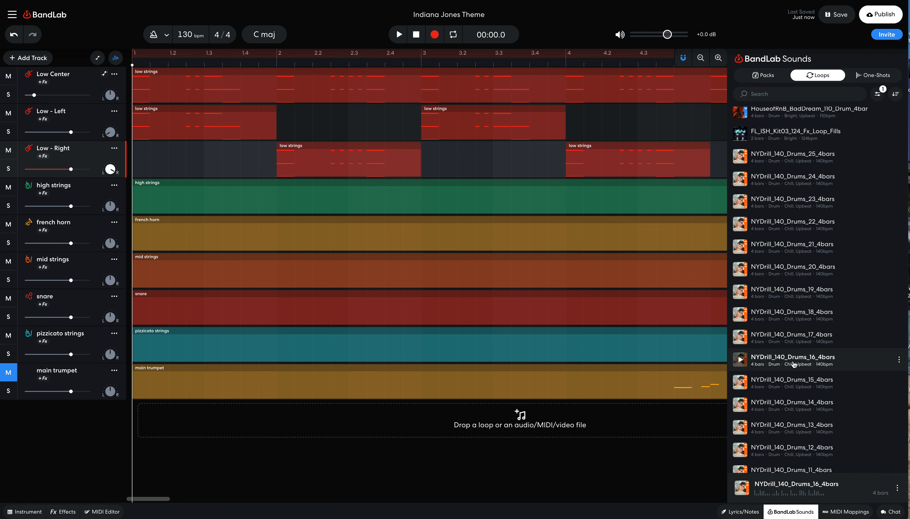
pyautogui.click(821, 358)
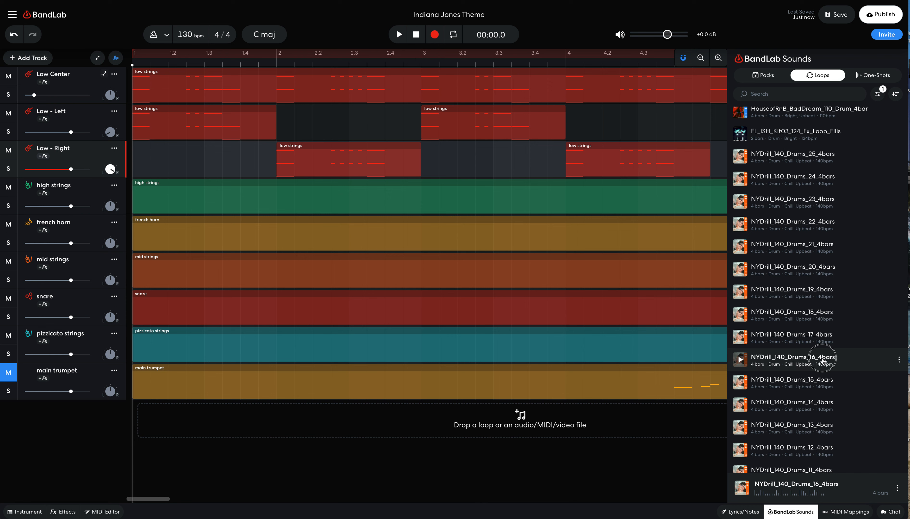
pyautogui.moveTo(818, 358); pyautogui.dragTo(377, 418)
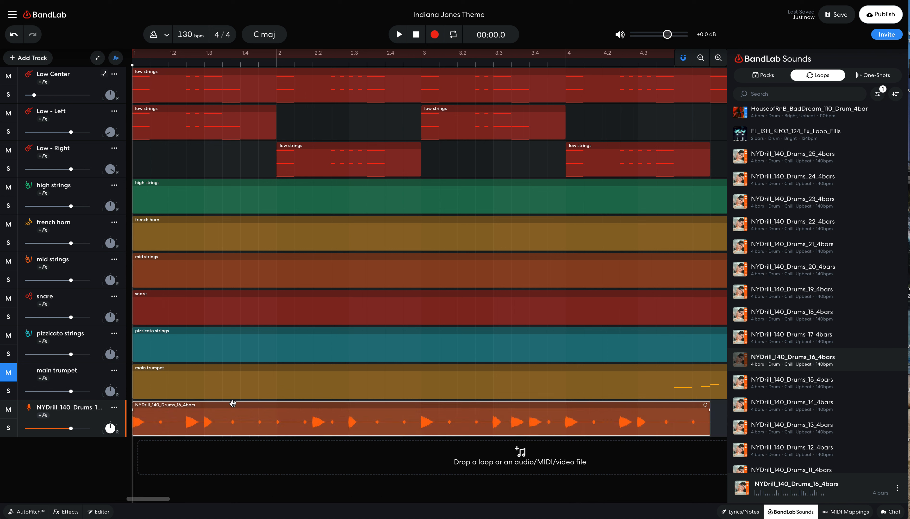
pyautogui.moveTo(73, 150)
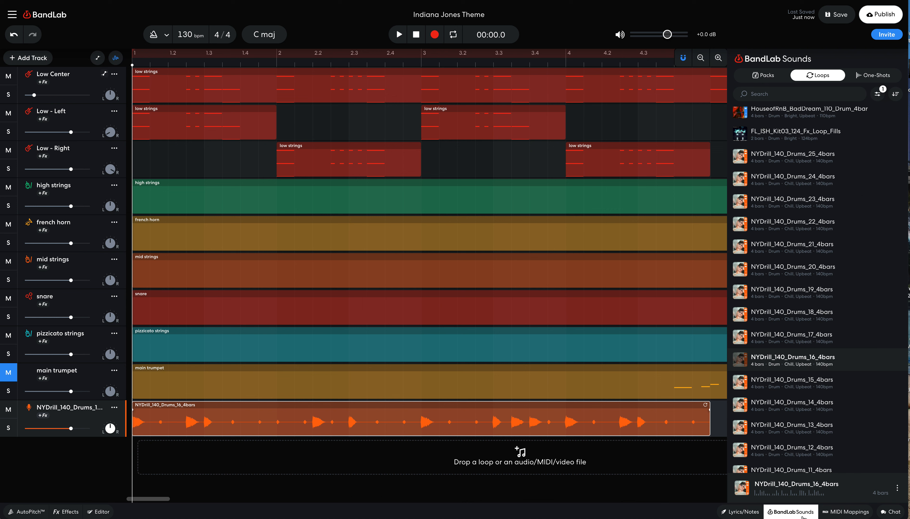
pyautogui.click(878, 94)
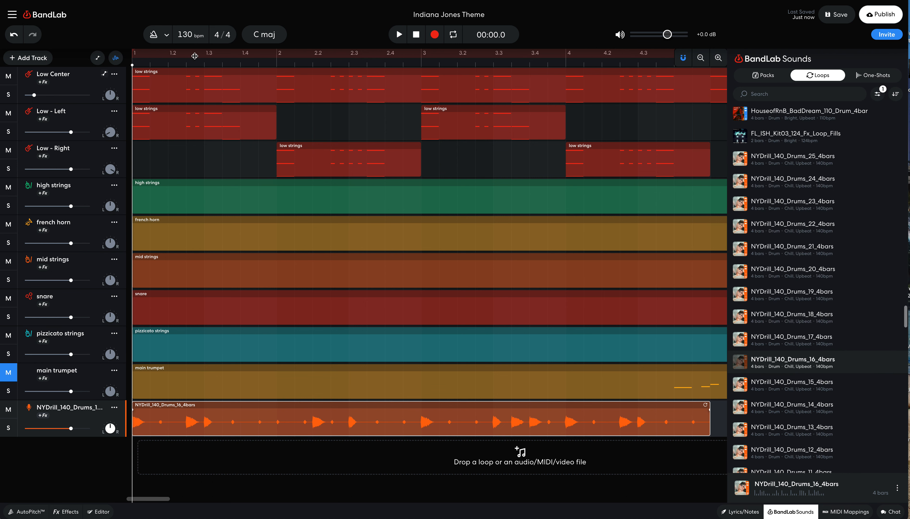
pyautogui.click(398, 34)
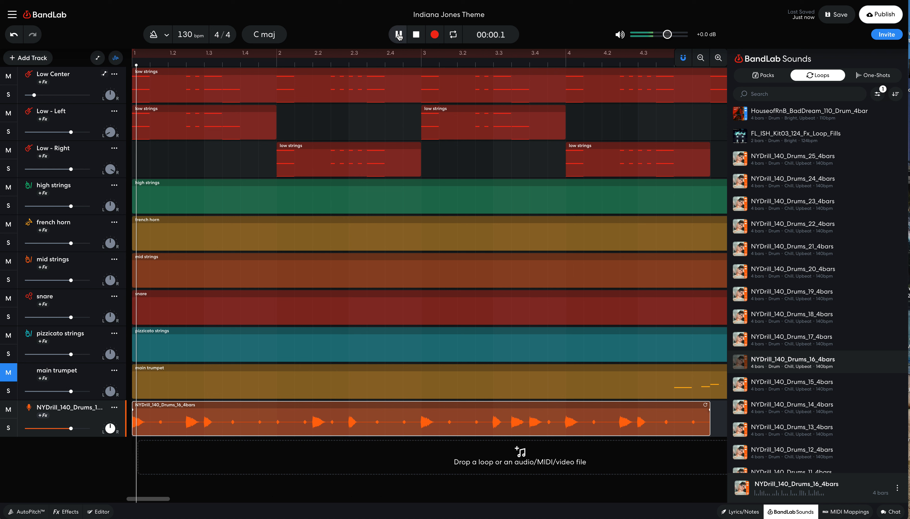
pyautogui.click(399, 34)
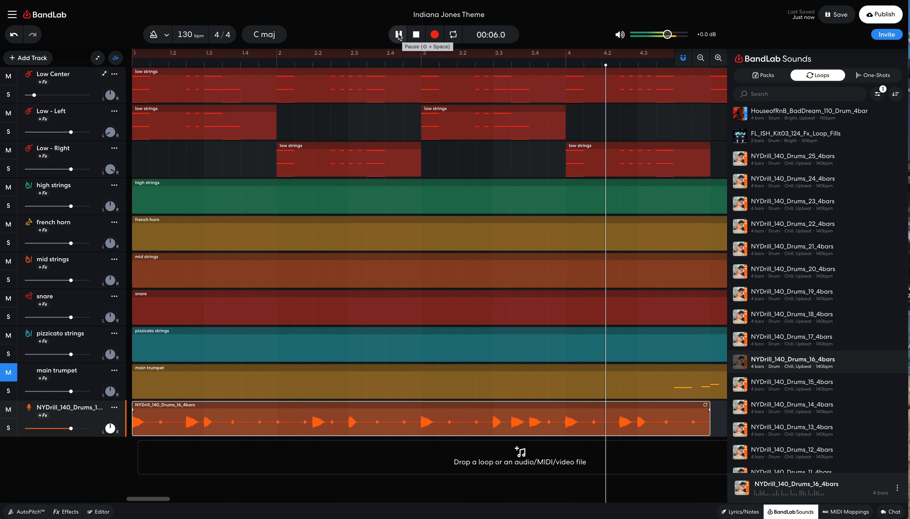
pyautogui.click(399, 34)
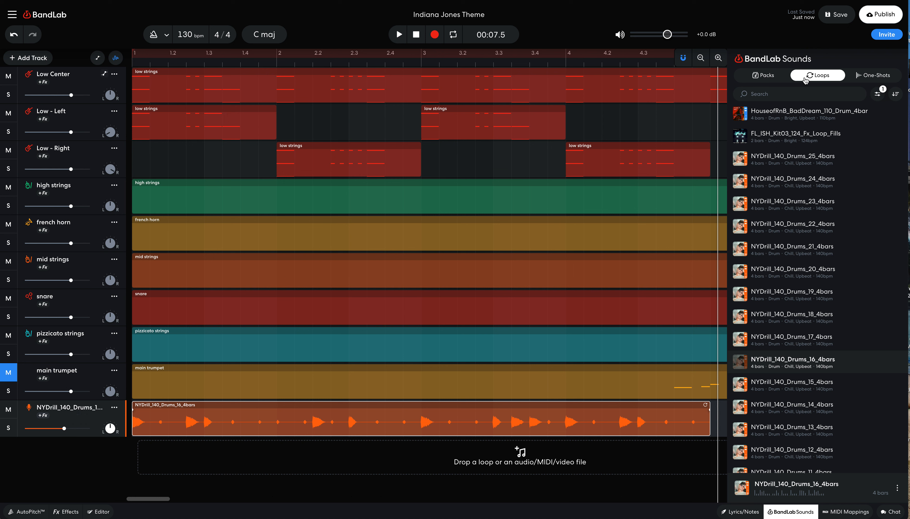
# Search the Loops library for hi-hats, then bring up the file import browser on Downloads
pyautogui.write('hjl')
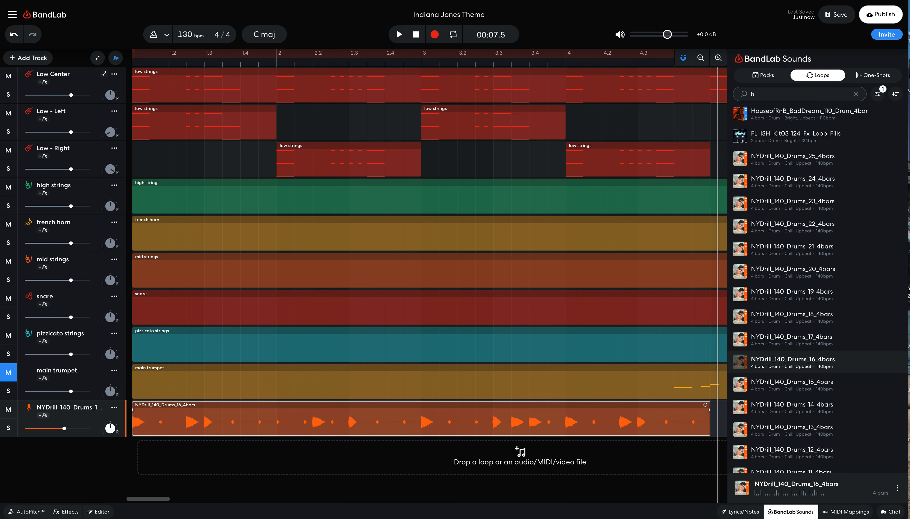
pyautogui.write('ih')
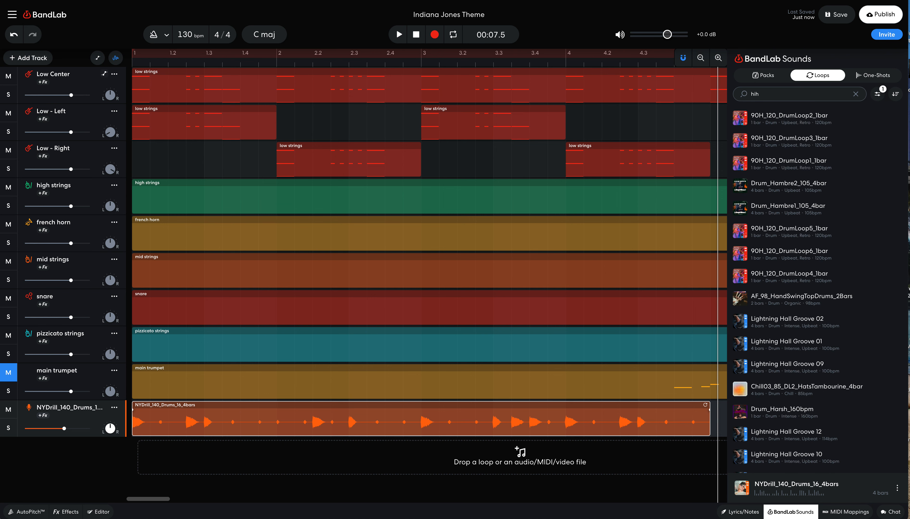
pyautogui.click(856, 94)
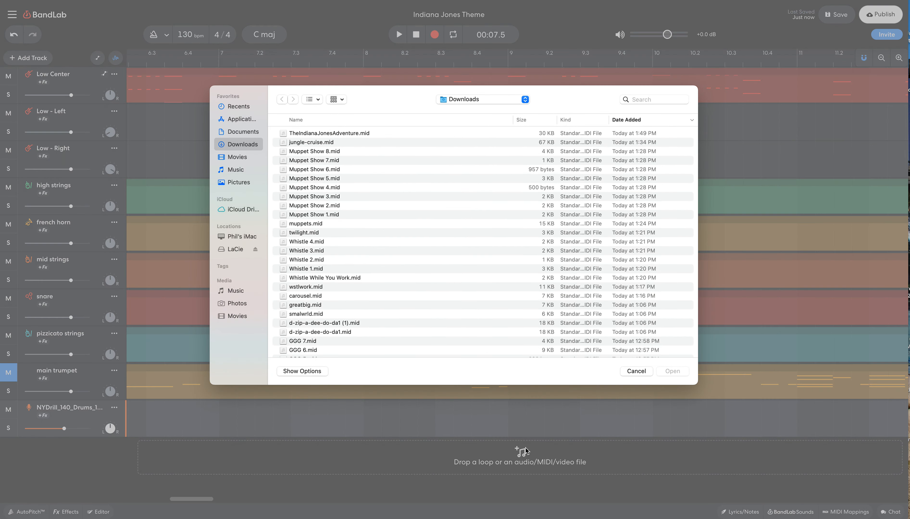
# Cancel the file dialog, add an 808 Drum Machine track and fill all sixteen hi-hat steps
pyautogui.click(635, 372)
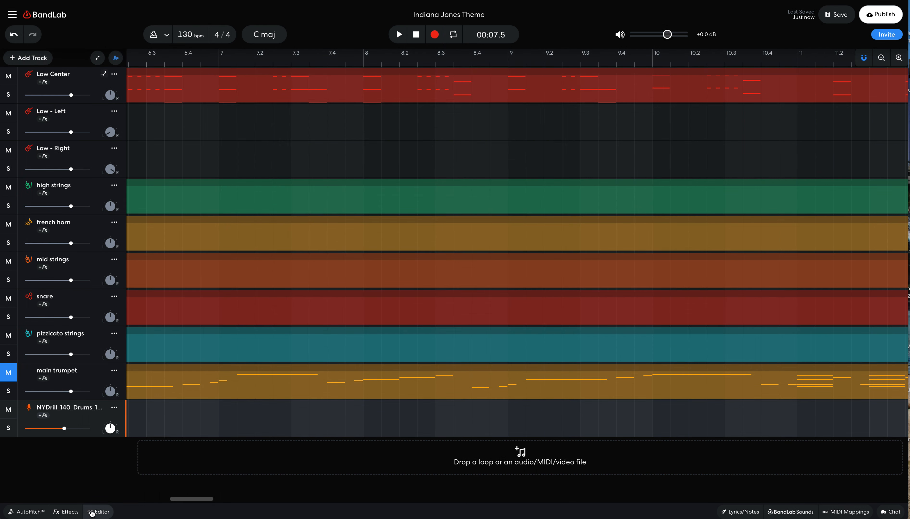
pyautogui.click(27, 57)
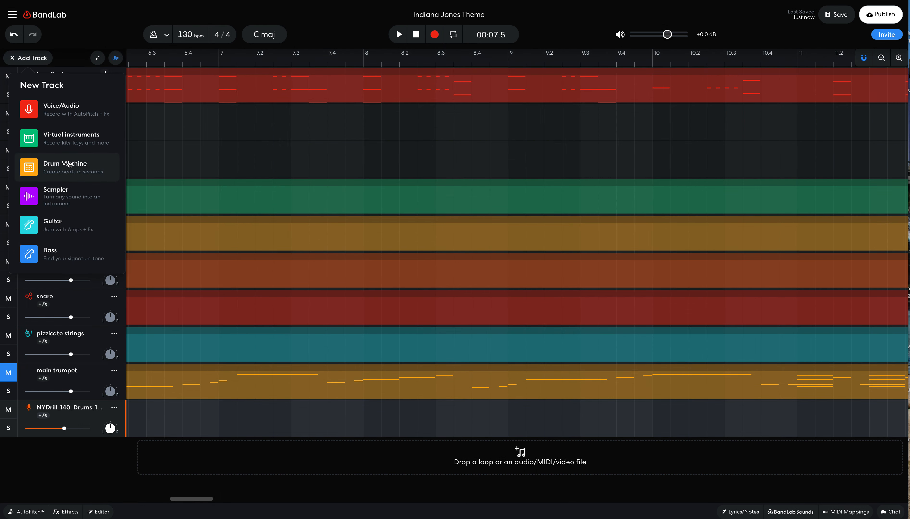
pyautogui.click(64, 167)
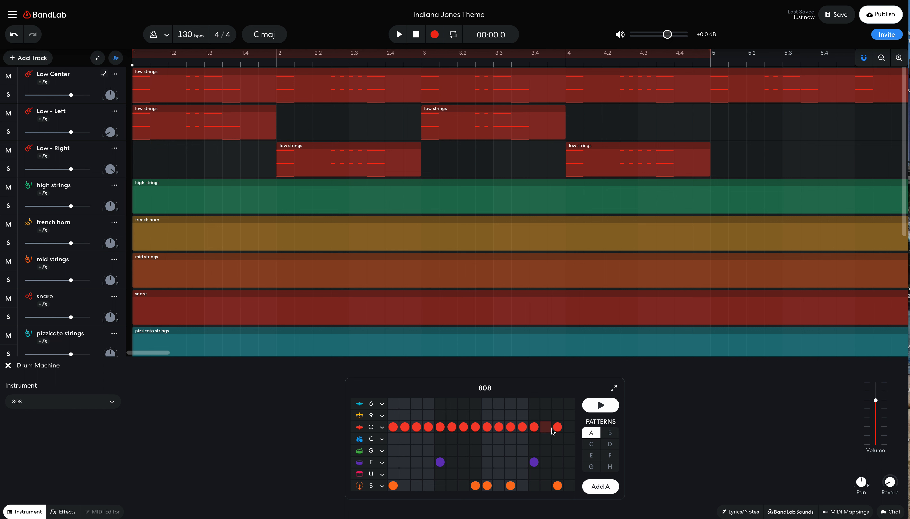
pyautogui.click(546, 427)
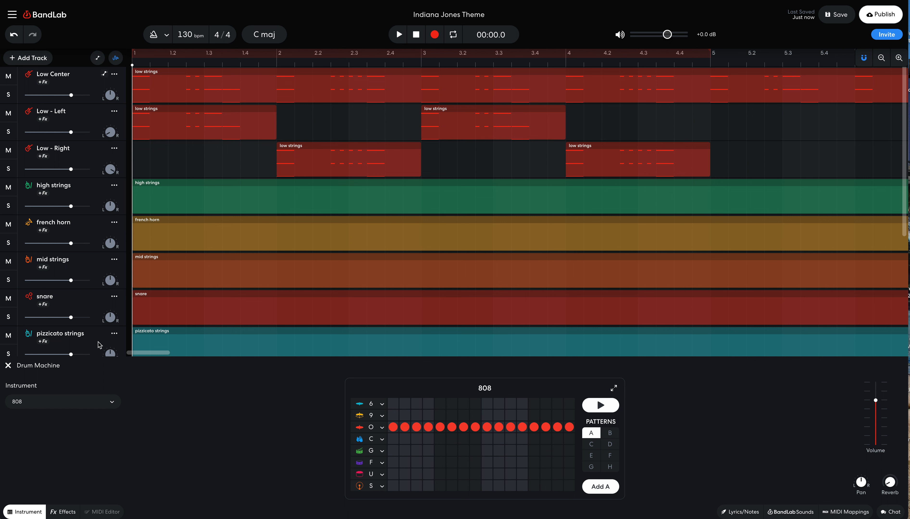
# Nudge the Drum Machine hi-hat track's pan knob slightly left of centre
pyautogui.scroll(-3)
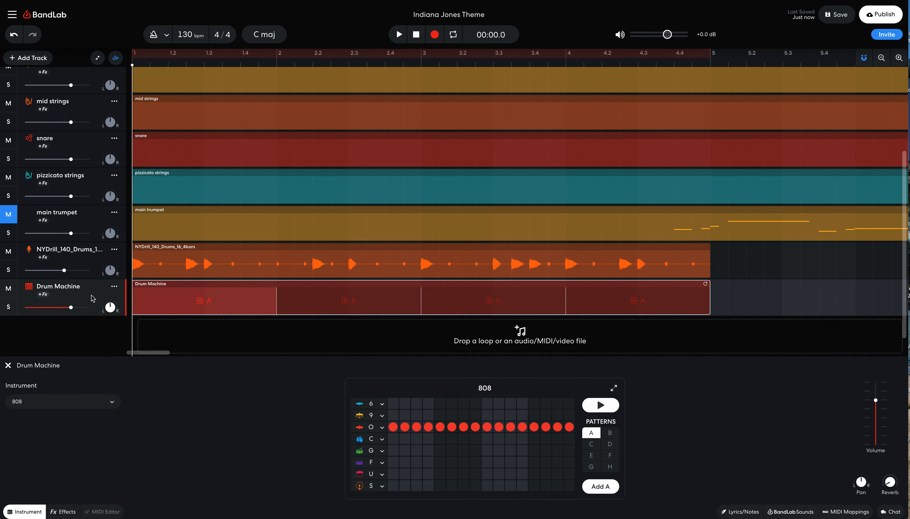
pyautogui.moveTo(110, 307); pyautogui.dragTo(110, 314)
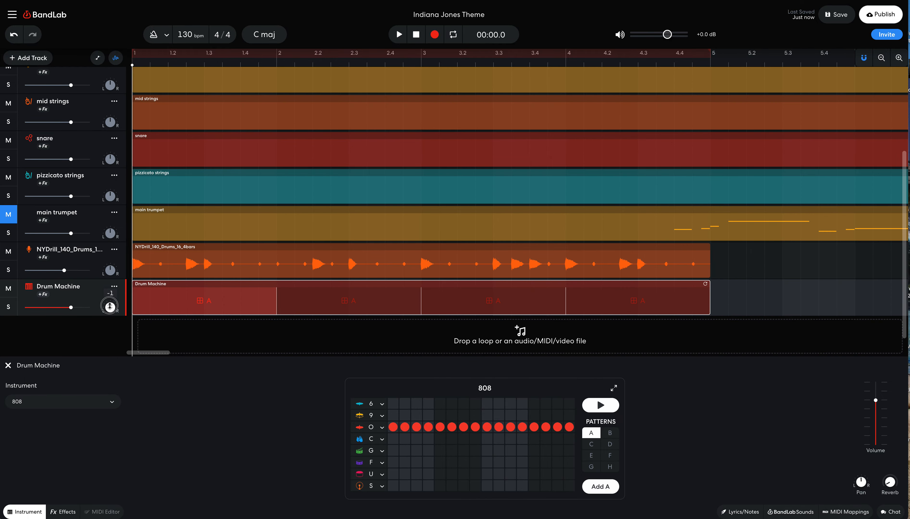
pyautogui.moveTo(109, 305); pyautogui.dragTo(109, 317)
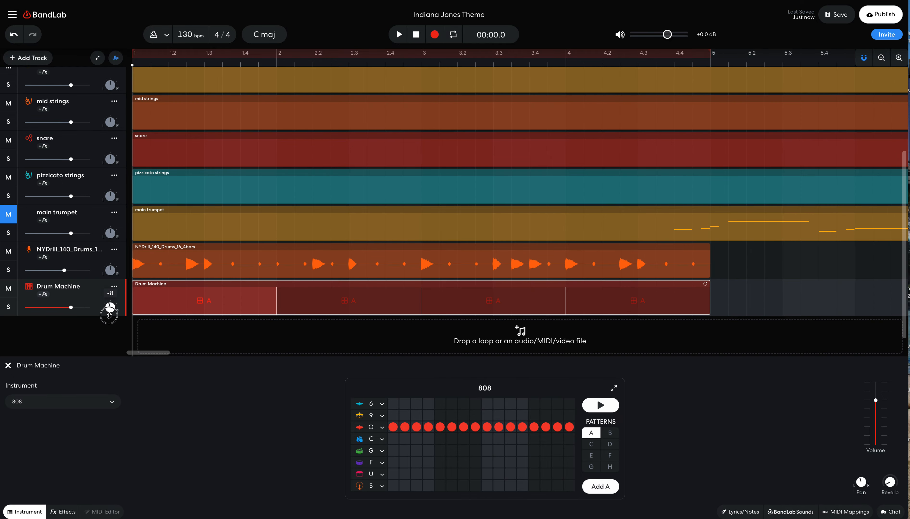
pyautogui.moveTo(109, 310); pyautogui.dragTo(109, 325)
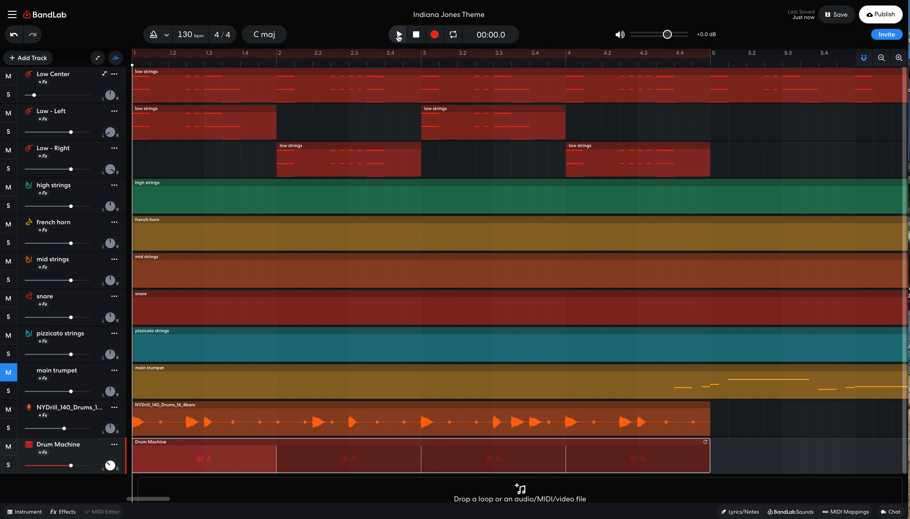
# Play back the arrangement twice, then bring up the Drum Machine's 808 step sequencer
pyautogui.click(397, 34)
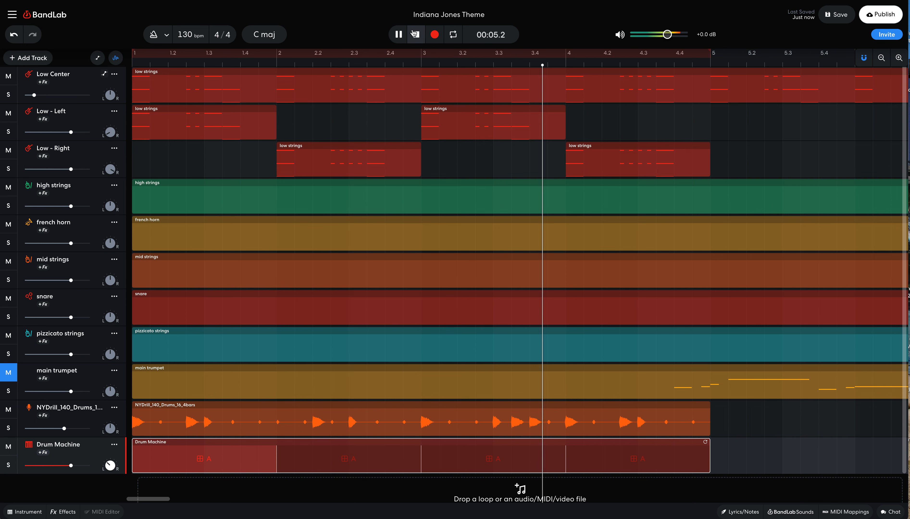
pyautogui.click(398, 34)
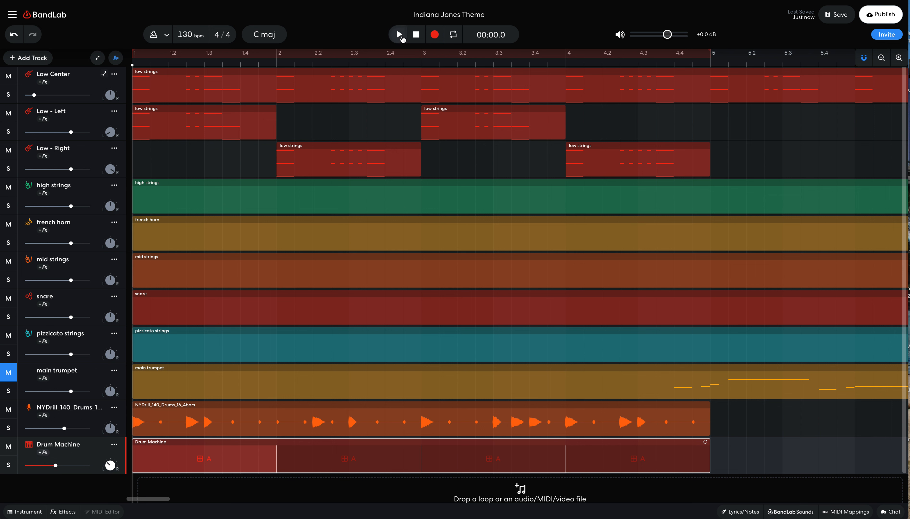
pyautogui.click(398, 34)
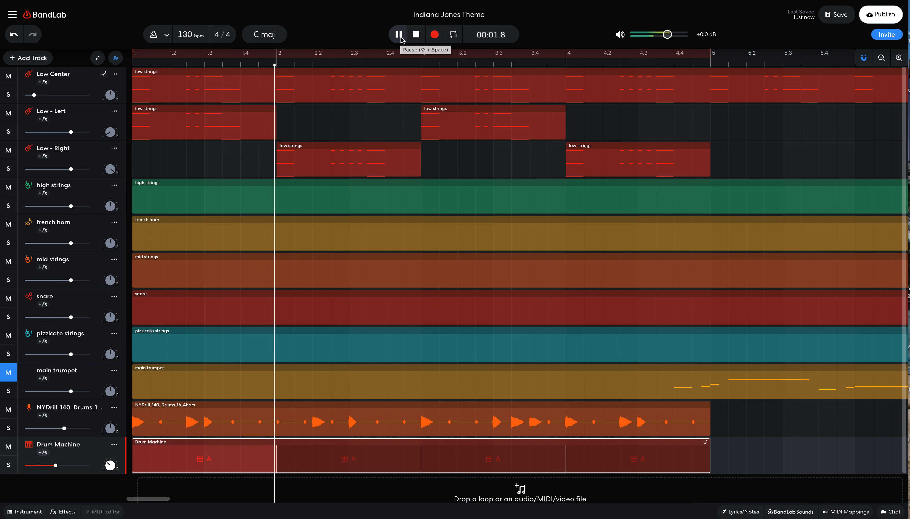
pyautogui.click(415, 34)
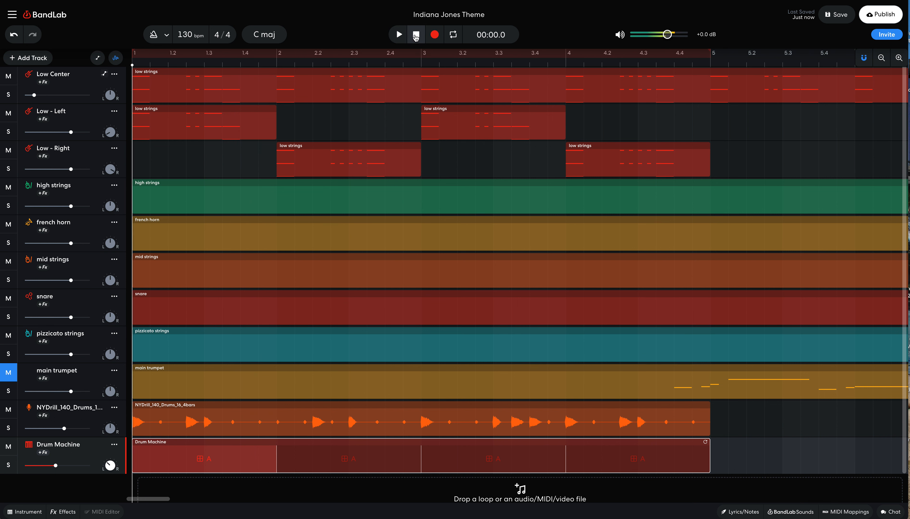
pyautogui.click(415, 34)
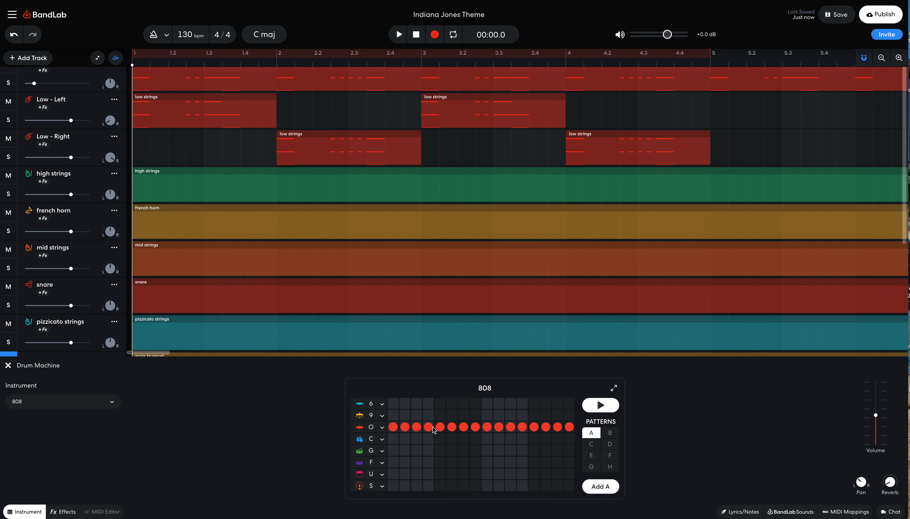
# Remove 808 hits to leave eleven in a syncopated pattern, preview it and play the song
pyautogui.click(487, 427)
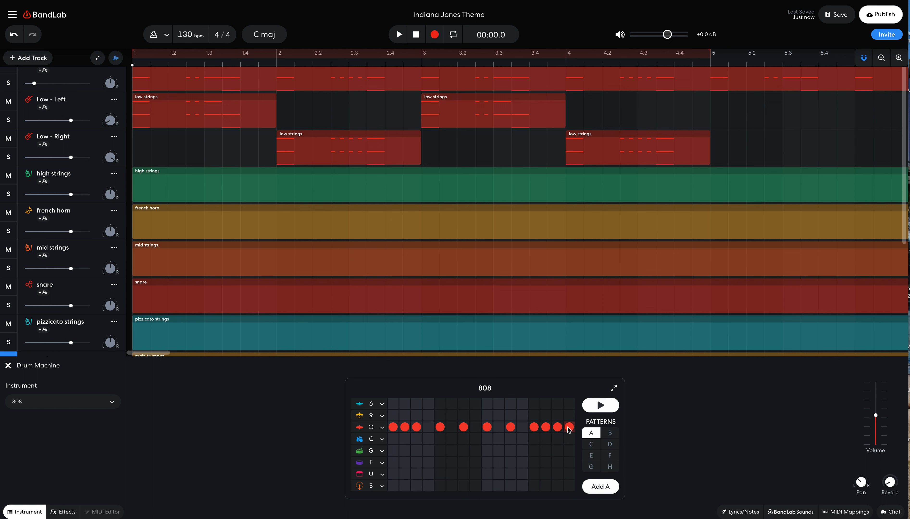
pyautogui.click(601, 405)
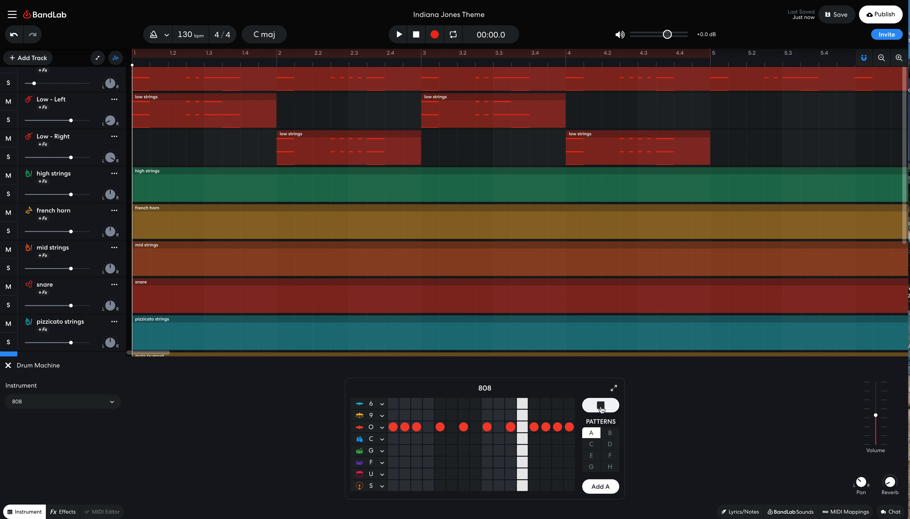
pyautogui.click(533, 427)
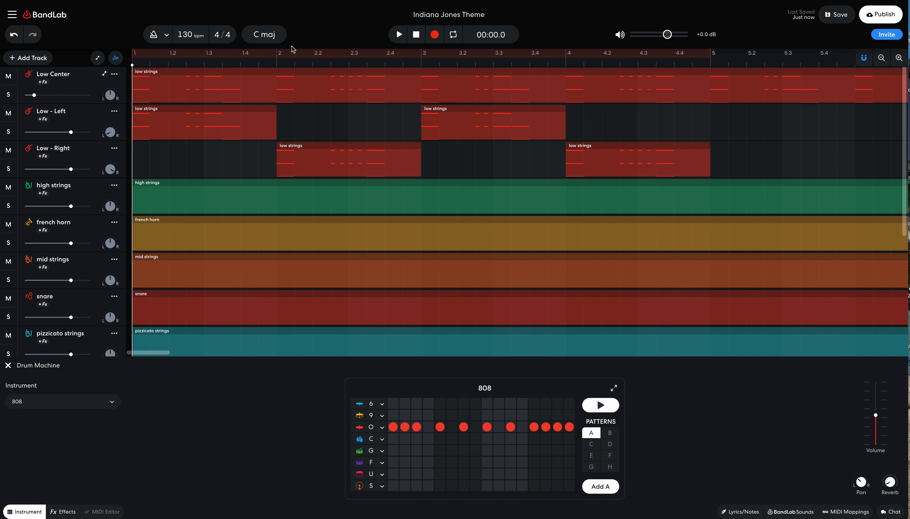
pyautogui.click(398, 34)
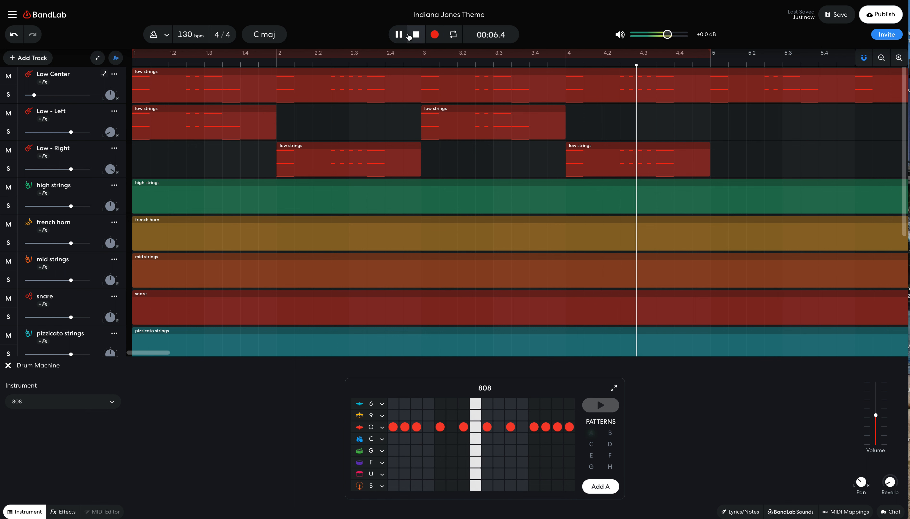
pyautogui.click(416, 34)
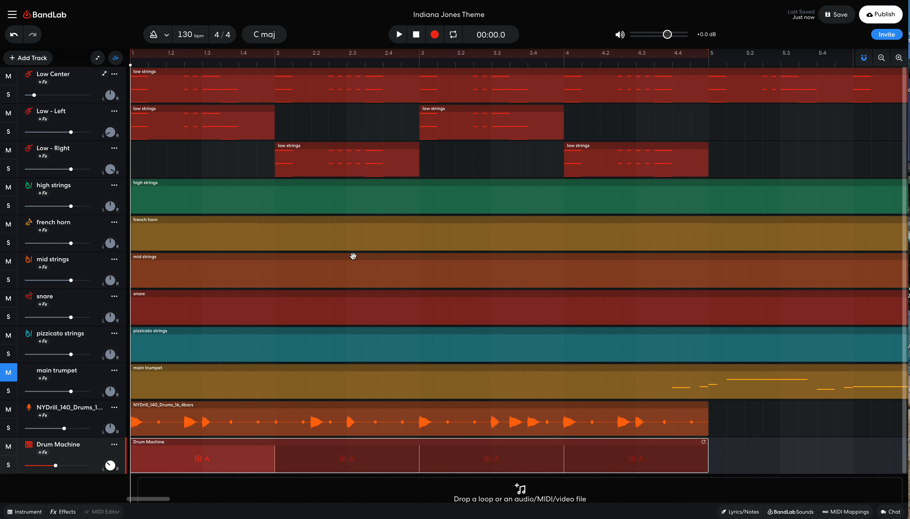
# Switch the main trumpet track's instrument from Trumpet to the Cloud Fluff pad
pyautogui.hscroll(3)
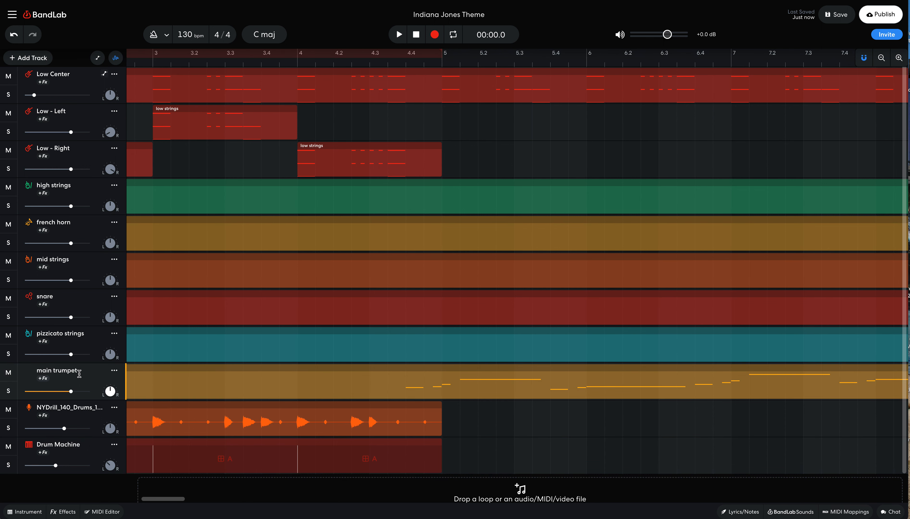
pyautogui.click(54, 371)
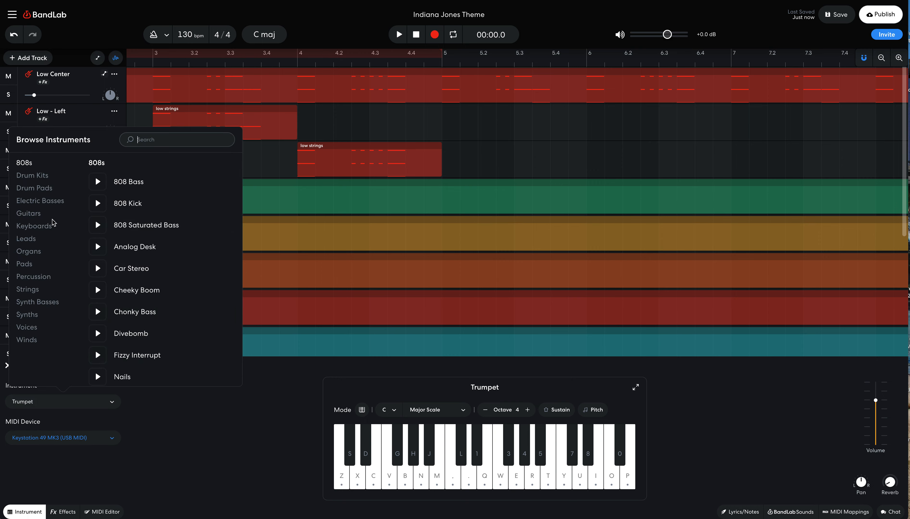
pyautogui.click(25, 239)
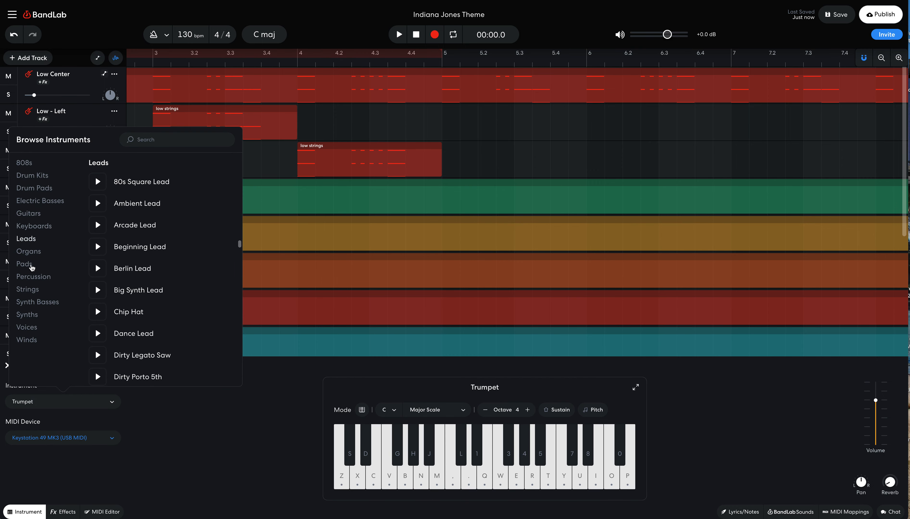
pyautogui.click(24, 264)
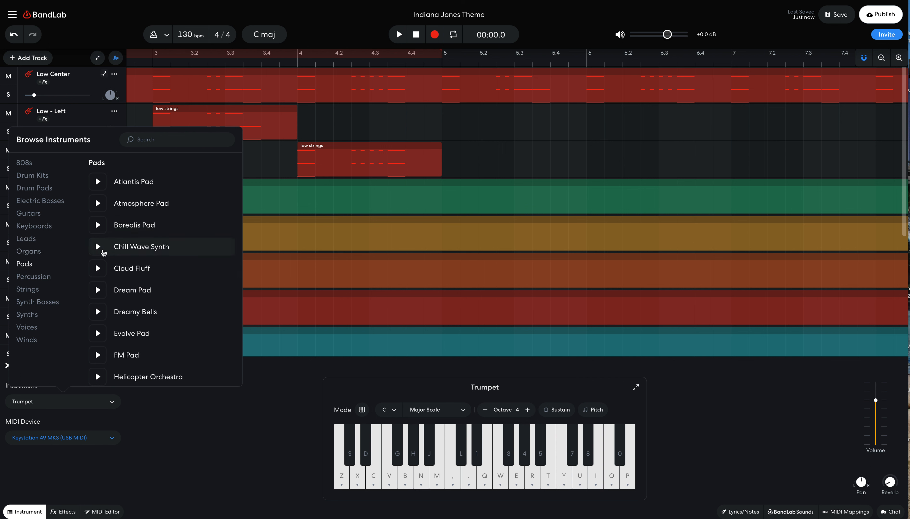
pyautogui.moveTo(131, 268)
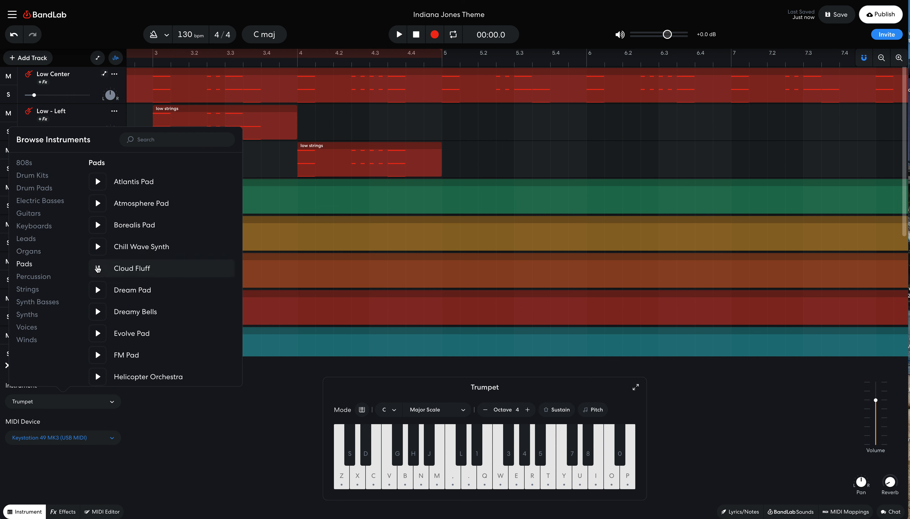
pyautogui.click(132, 268)
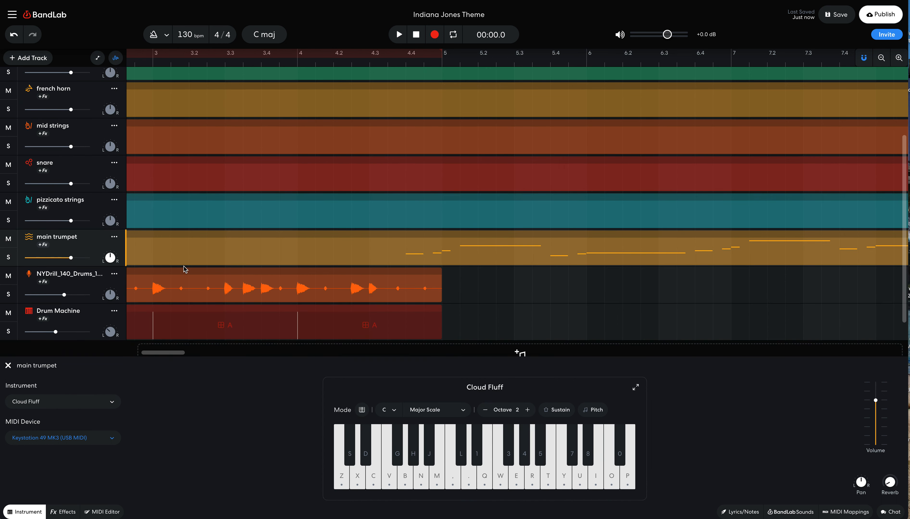
# Audition the pad, then continue the NYDrill loop and Drum Machine clips from bar 5
pyautogui.click(418, 58)
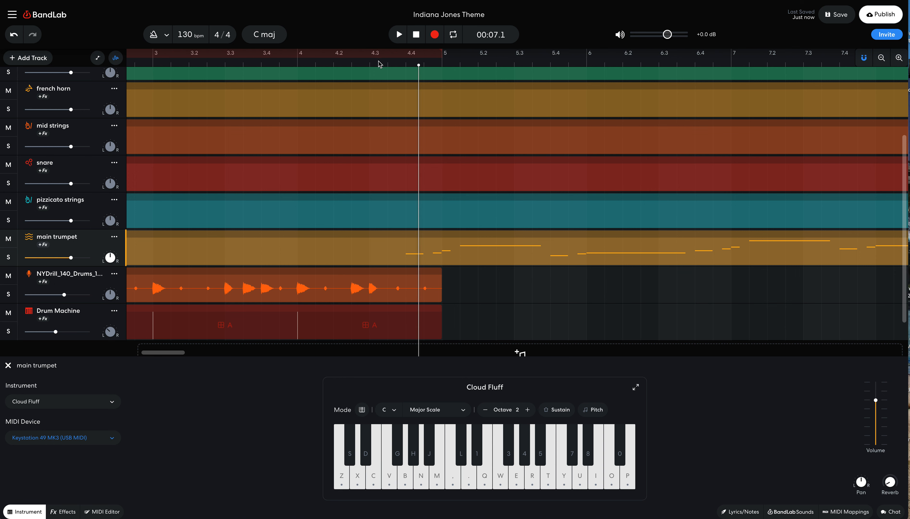
pyautogui.click(399, 35)
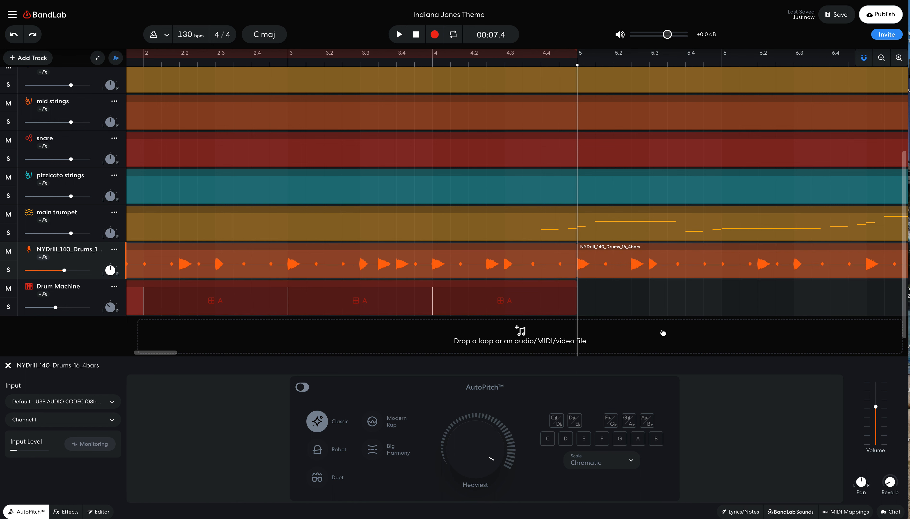
pyautogui.click(57, 287)
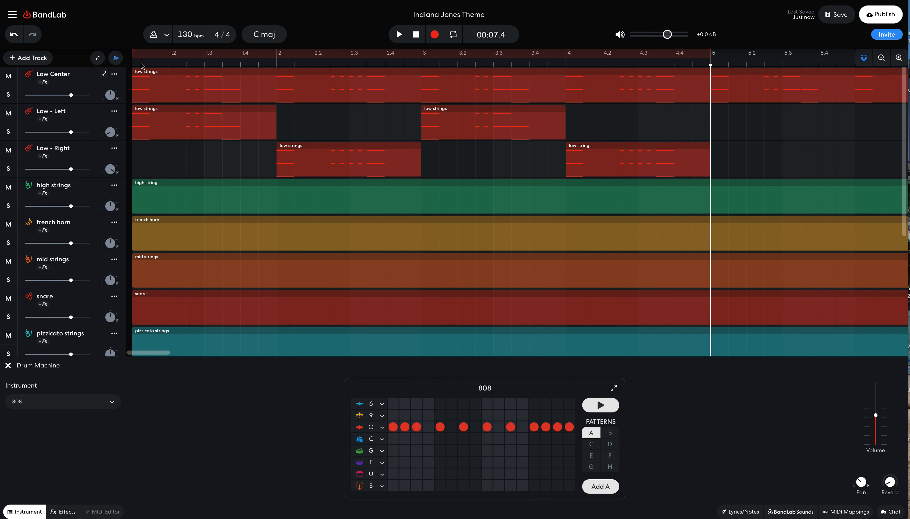
pyautogui.click(415, 35)
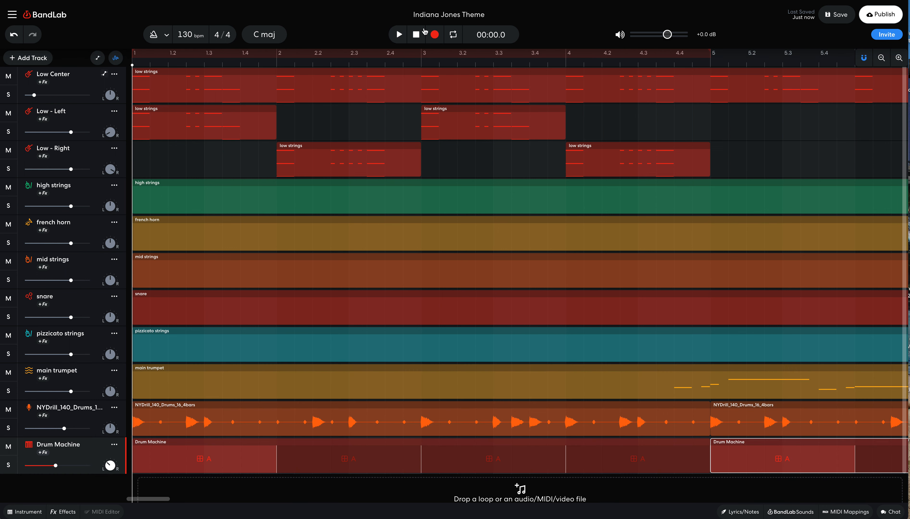
pyautogui.click(398, 35)
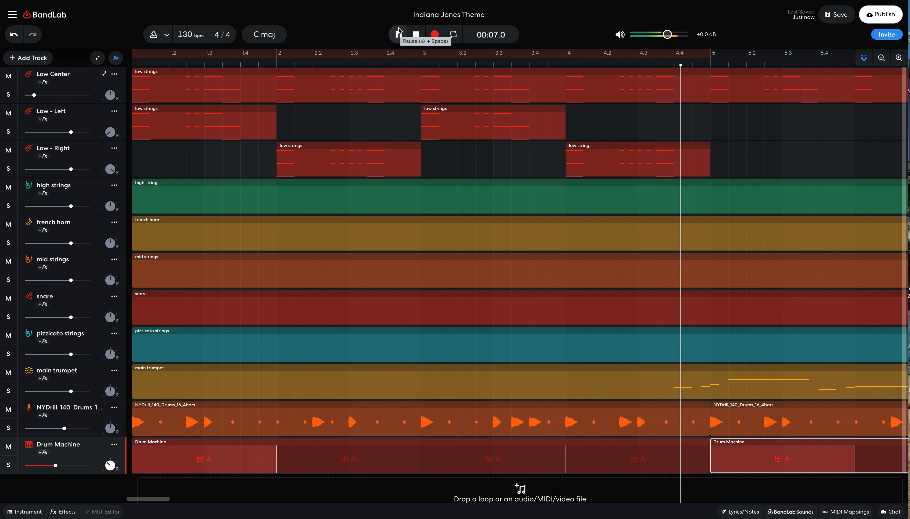
pyautogui.click(398, 34)
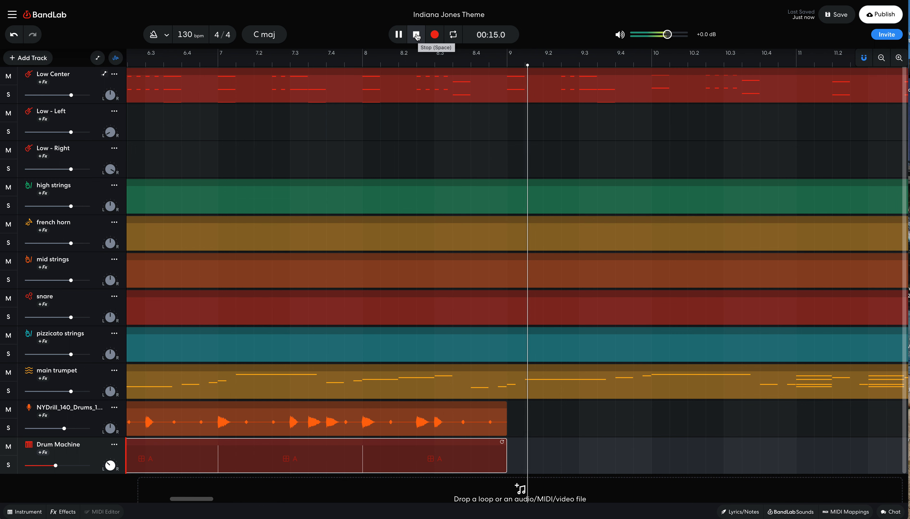
pyautogui.click(416, 34)
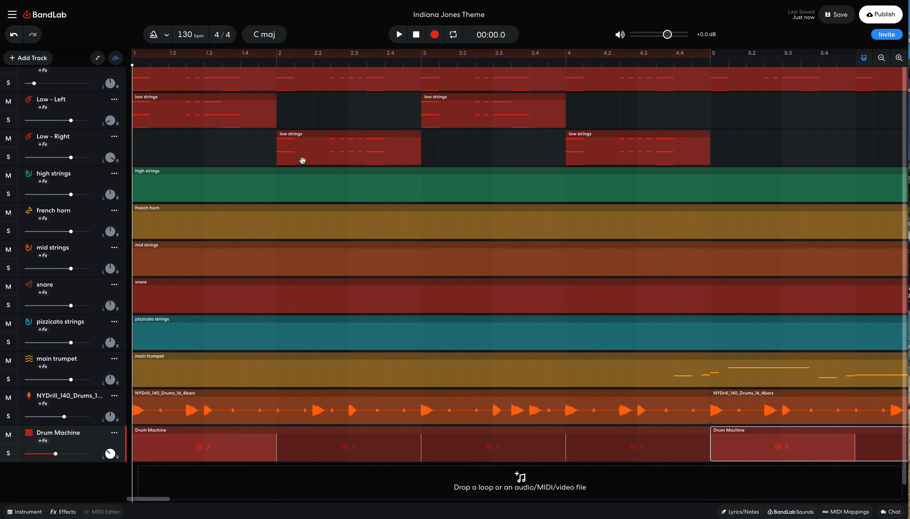
pyautogui.moveTo(306, 159)
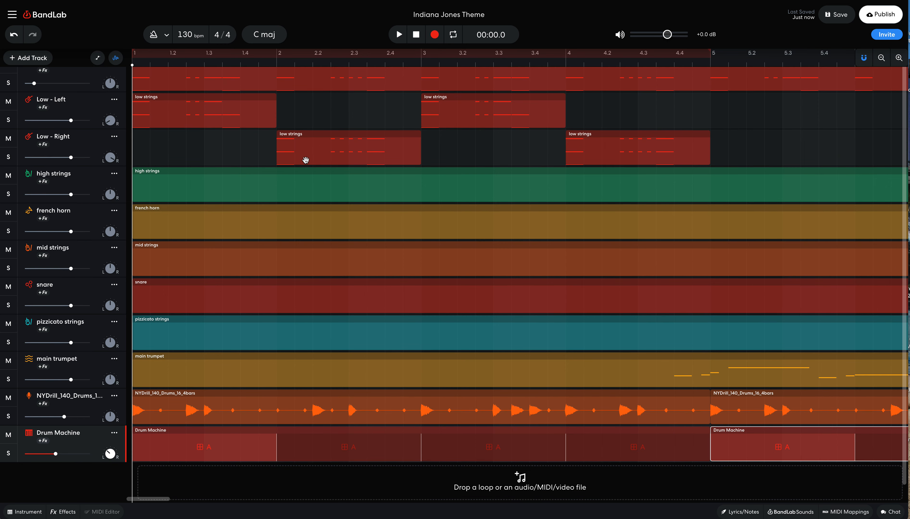
pyautogui.moveTo(92, 377)
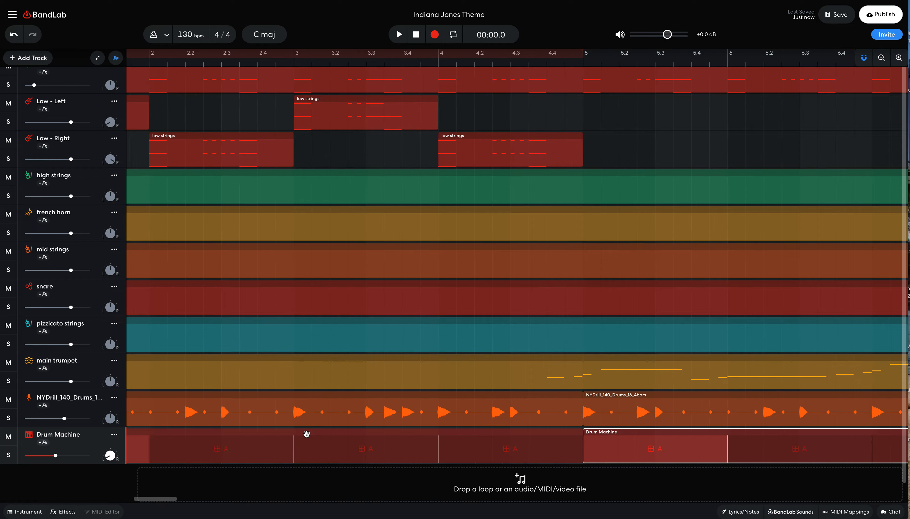
pyautogui.hscroll(3)
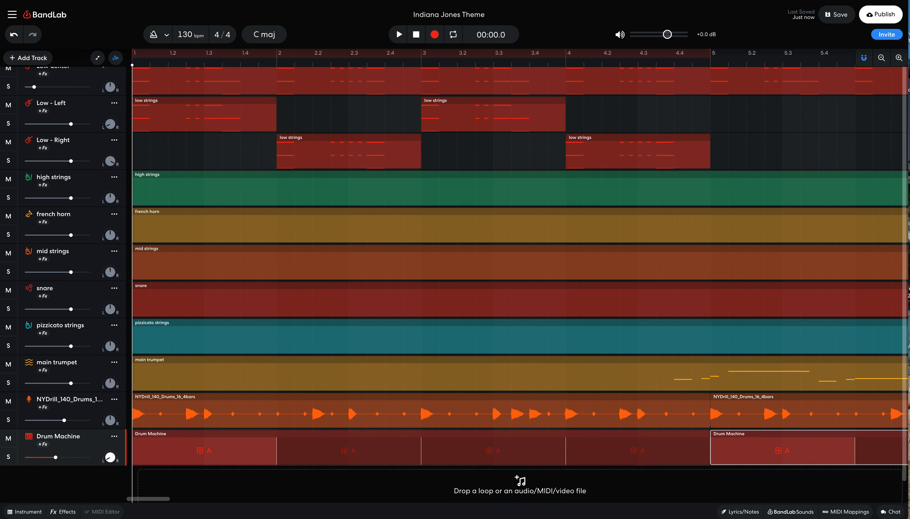
pyautogui.moveTo(529, 143)
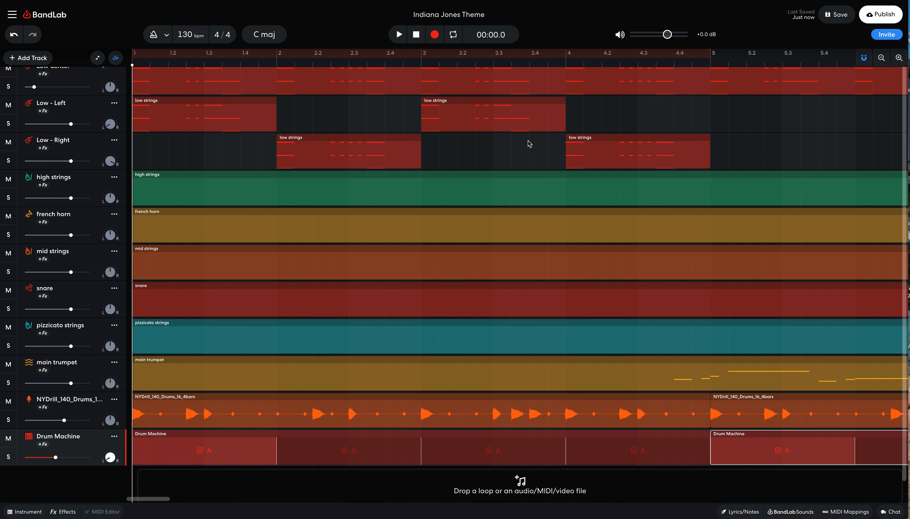
pyautogui.moveTo(400, 290)
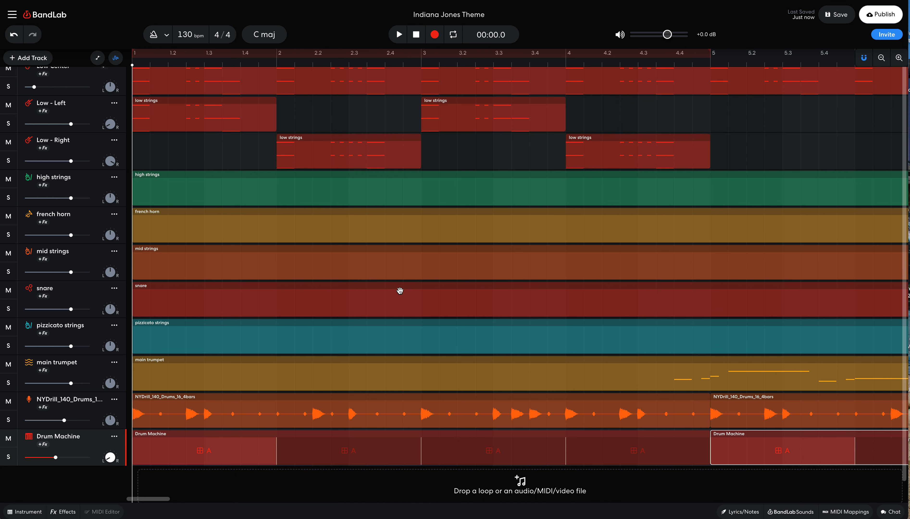